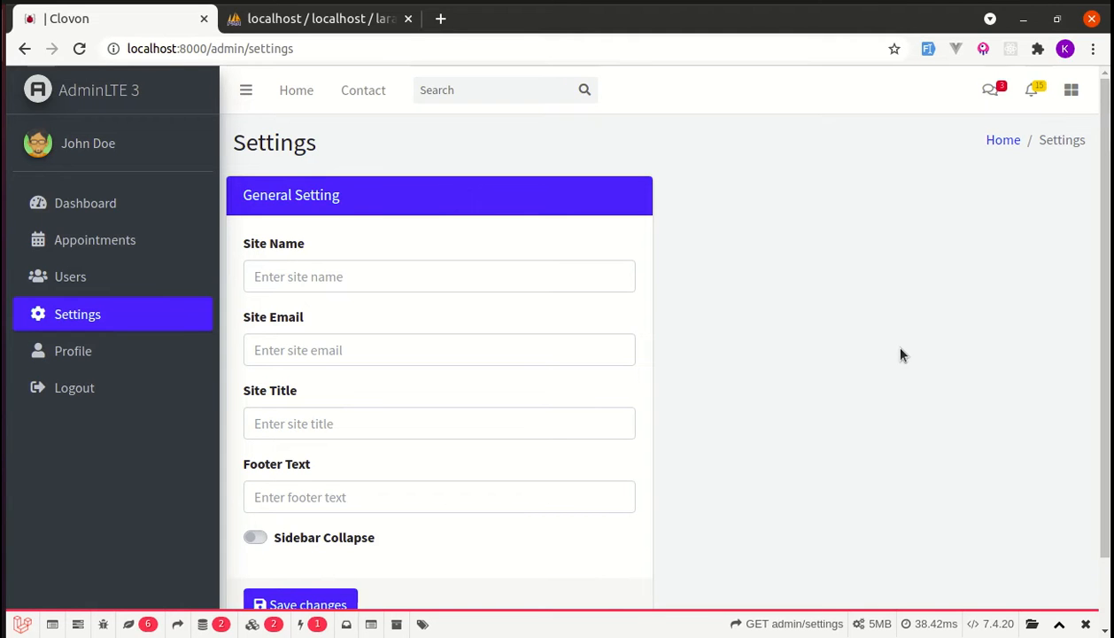
# - Delete the lone settings row (id 17) in phpMyAdmin and confirm the deletion
pyautogui.click(318, 18)
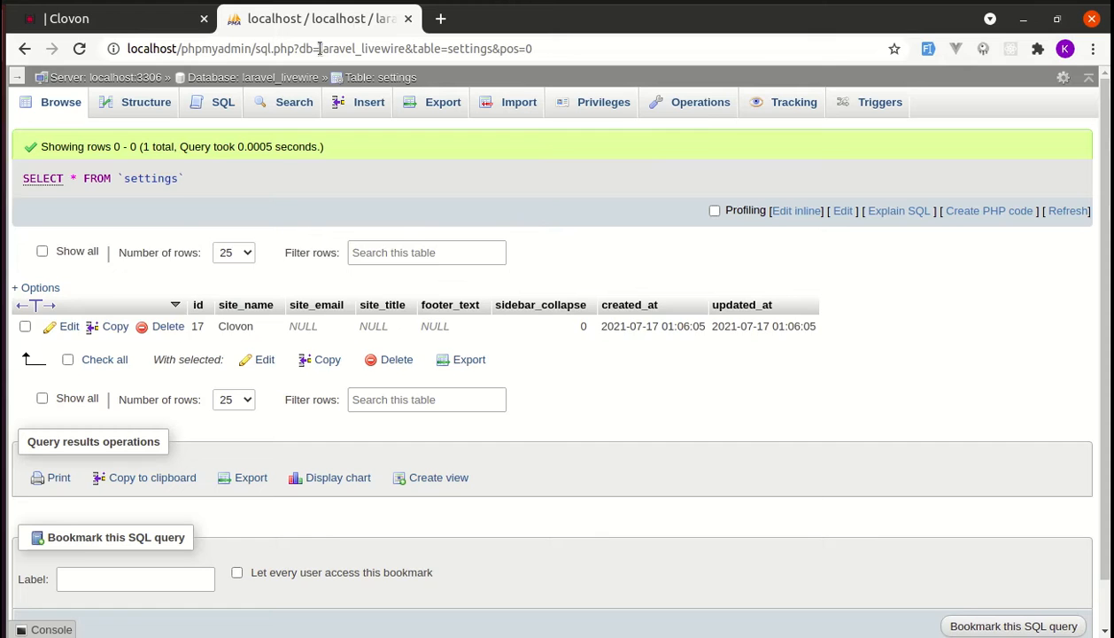
pyautogui.click(168, 326)
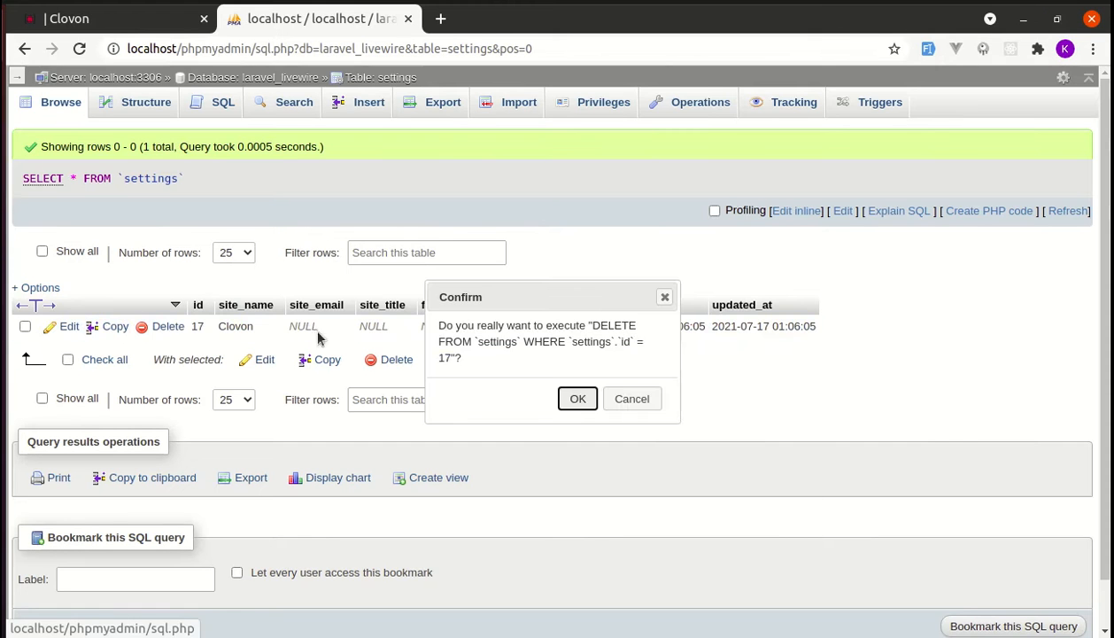
pyautogui.click(577, 397)
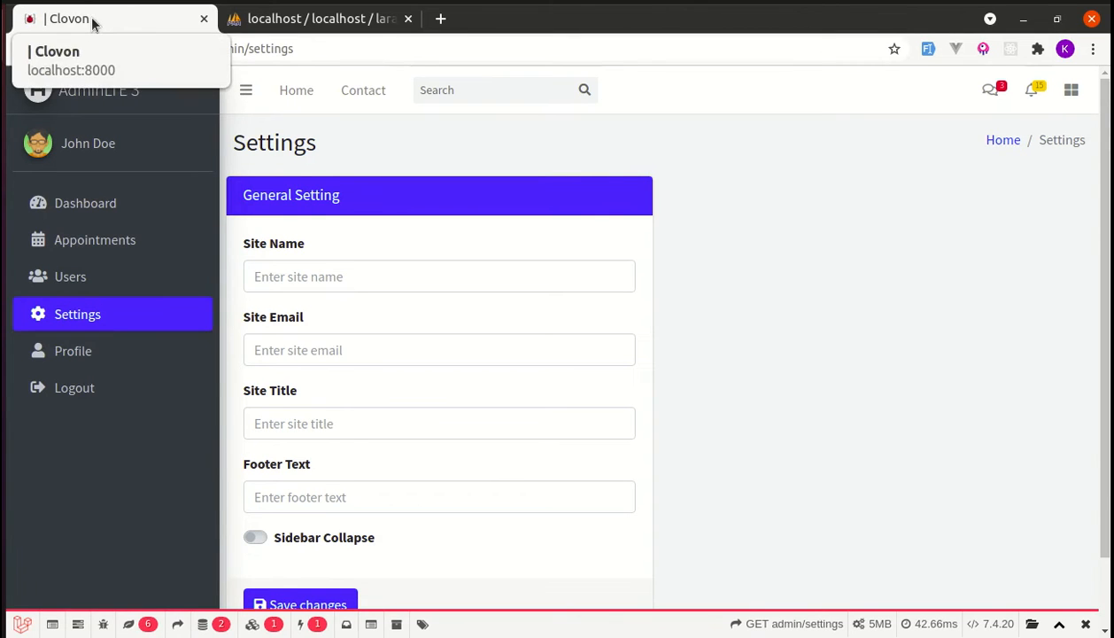
pyautogui.moveTo(533, 390)
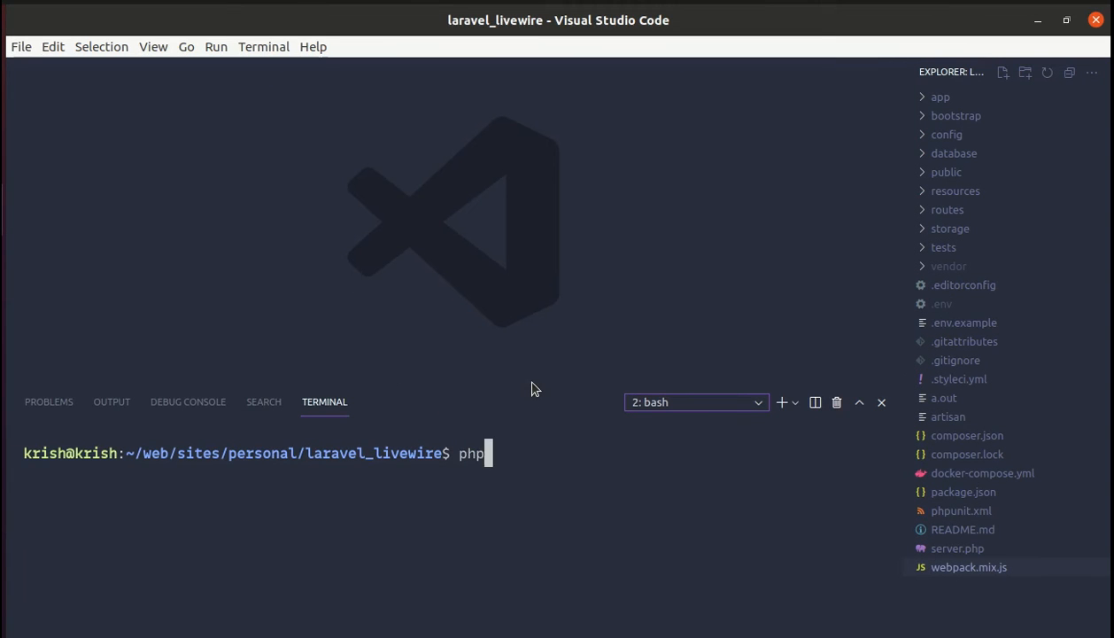
# - Run php artisan cache:clear in the terminal, then bring up Quick Open
pyautogui.write('artisan cac')
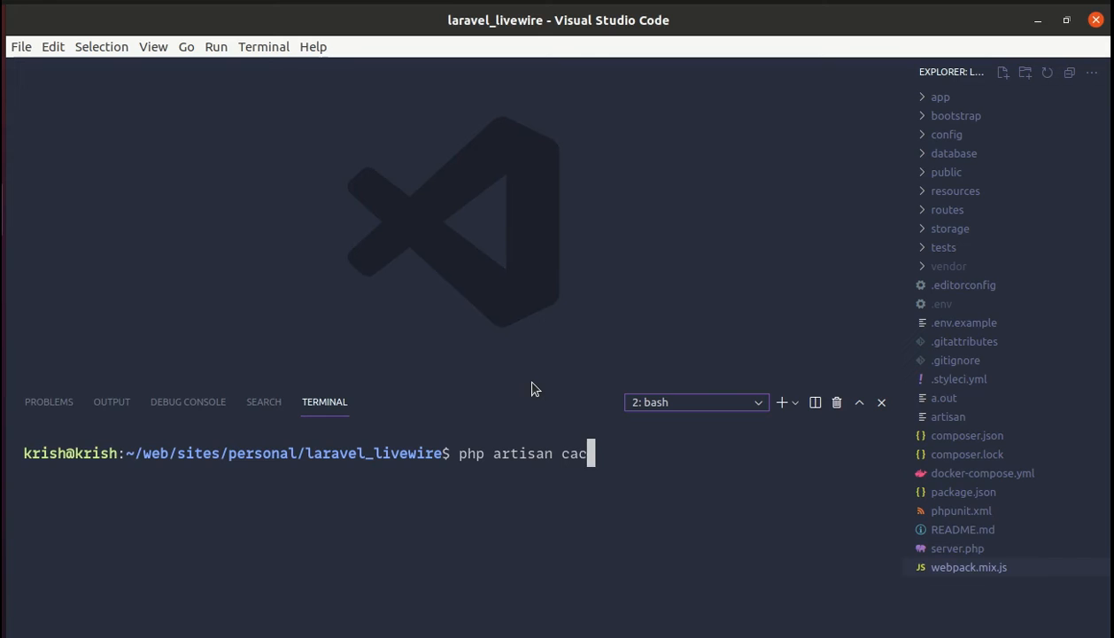
pyautogui.press('Return')
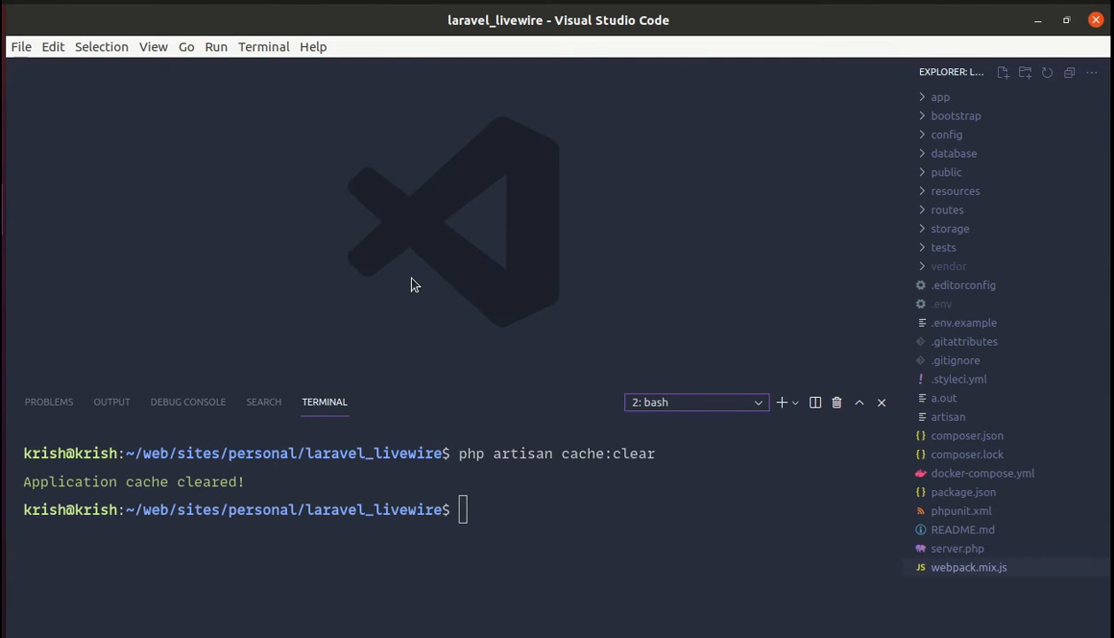
pyautogui.press('ctrl+p')
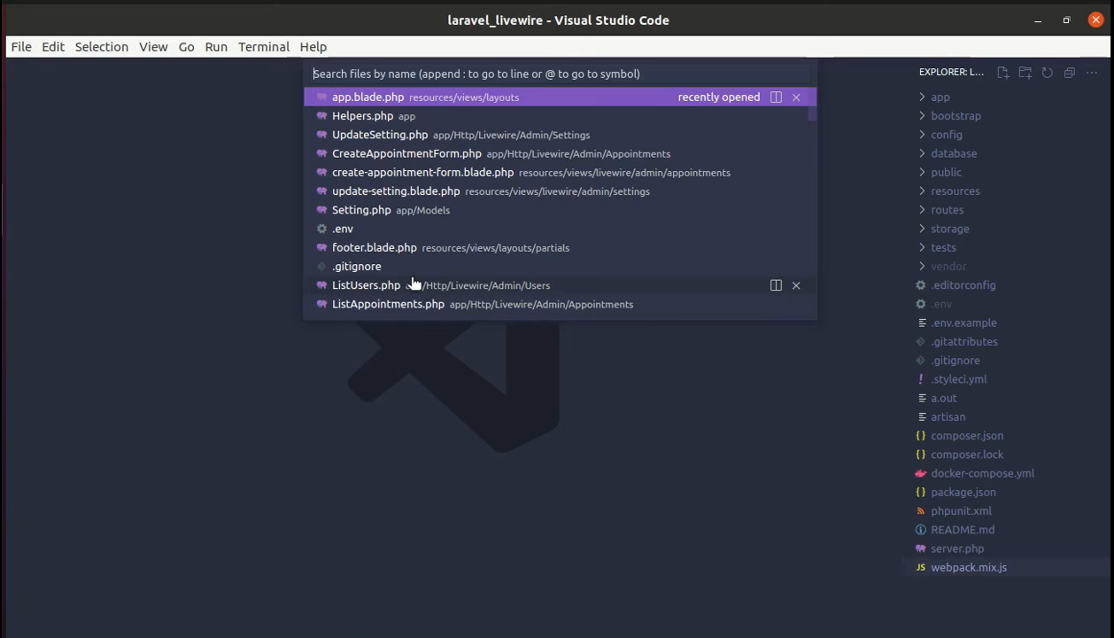
# - In Helpers.php wrap the return in if ($setting) { return $setting->{$key}; }
pyautogui.click(362, 116)
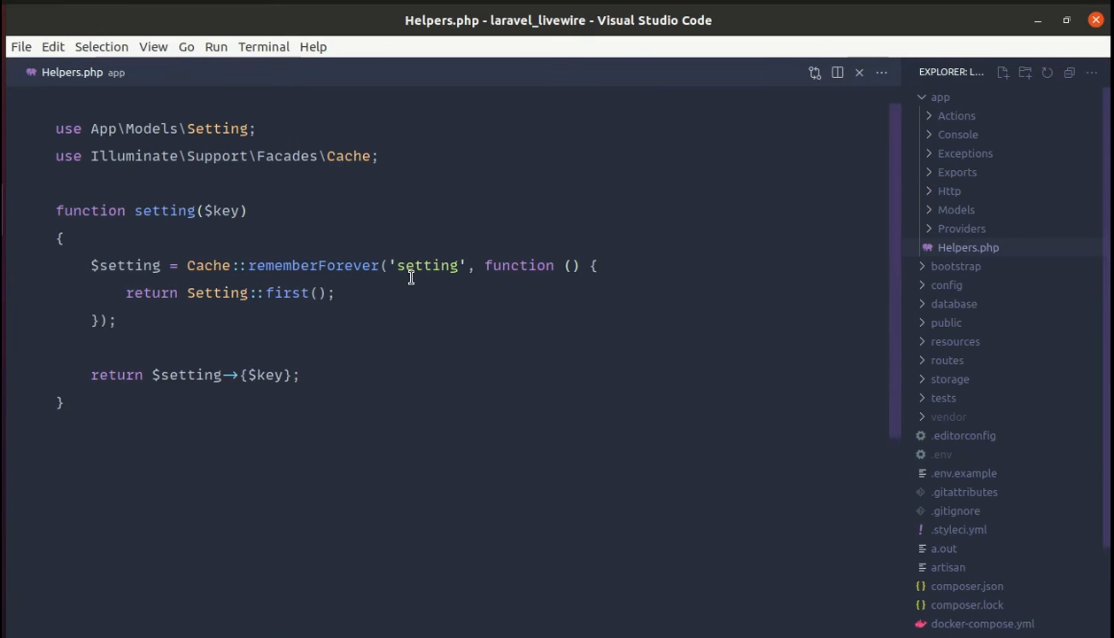
pyautogui.moveTo(156, 436)
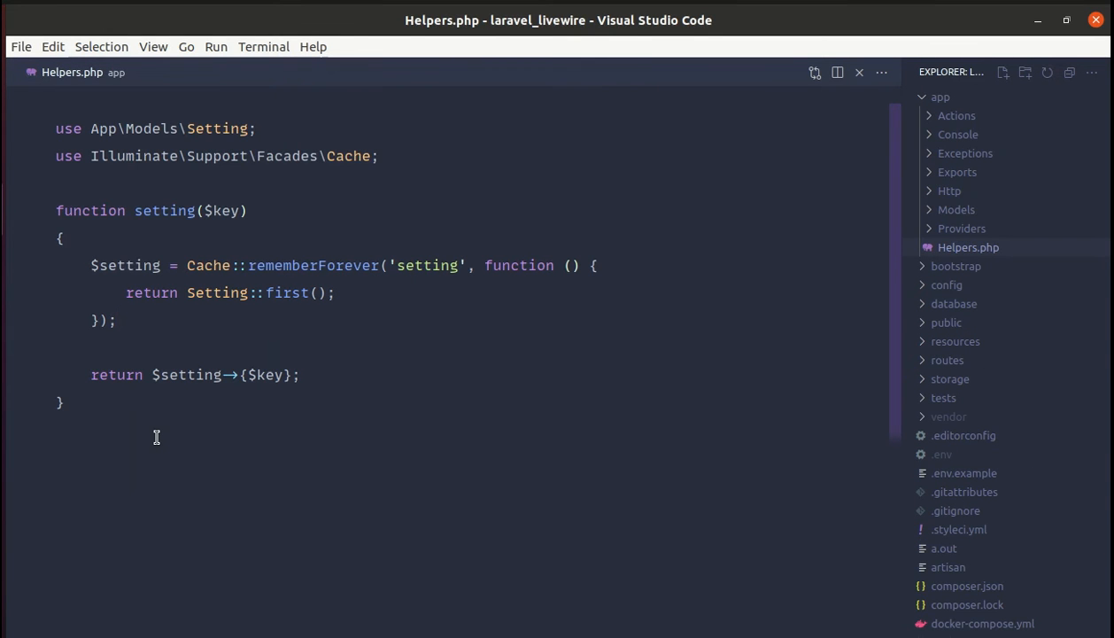
pyautogui.write('if ()')
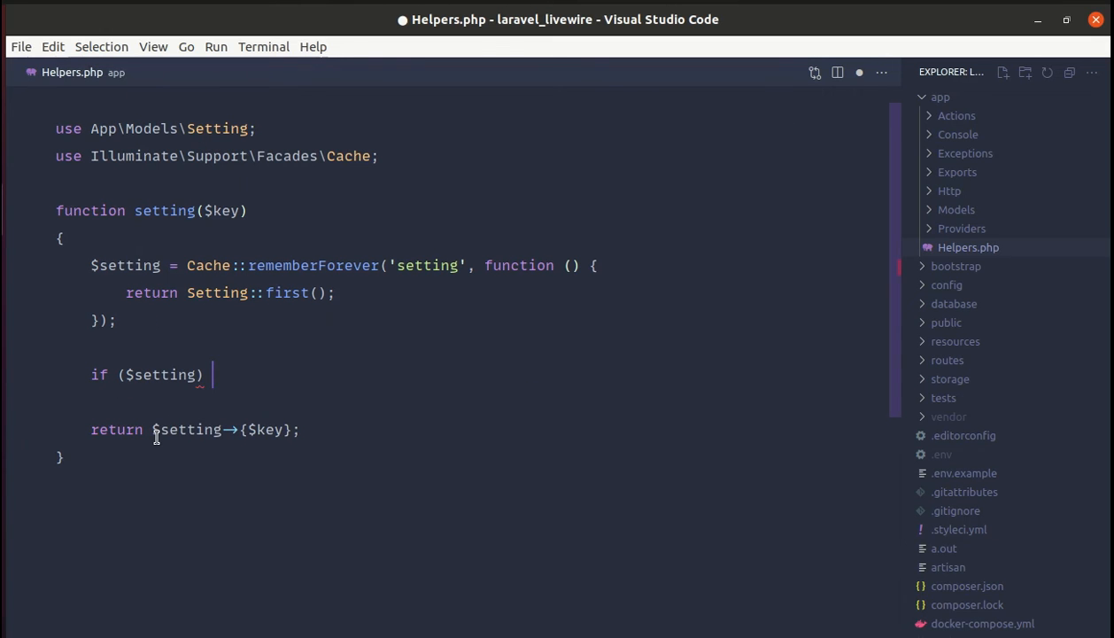
pyautogui.write('{')
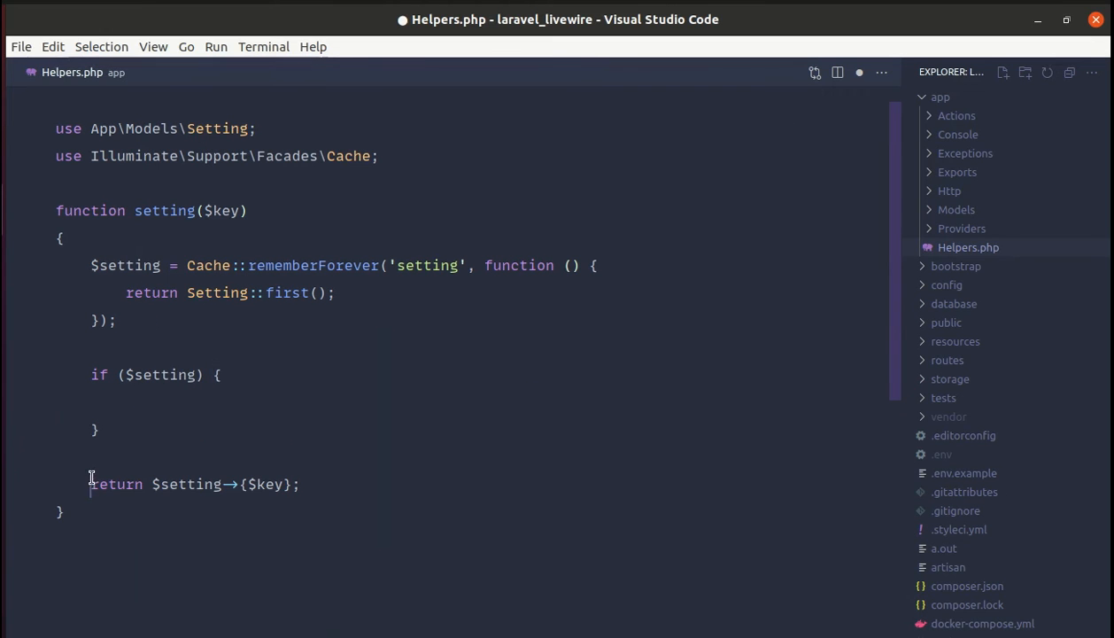
pyautogui.write('return $setting->{$key};')
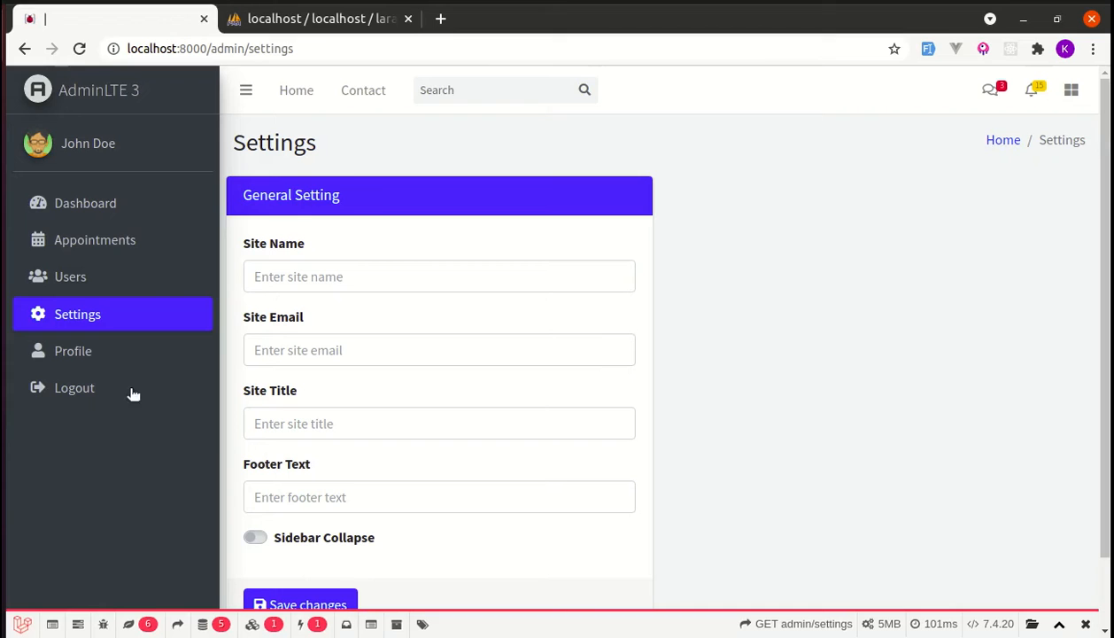
pyautogui.moveTo(367, 156)
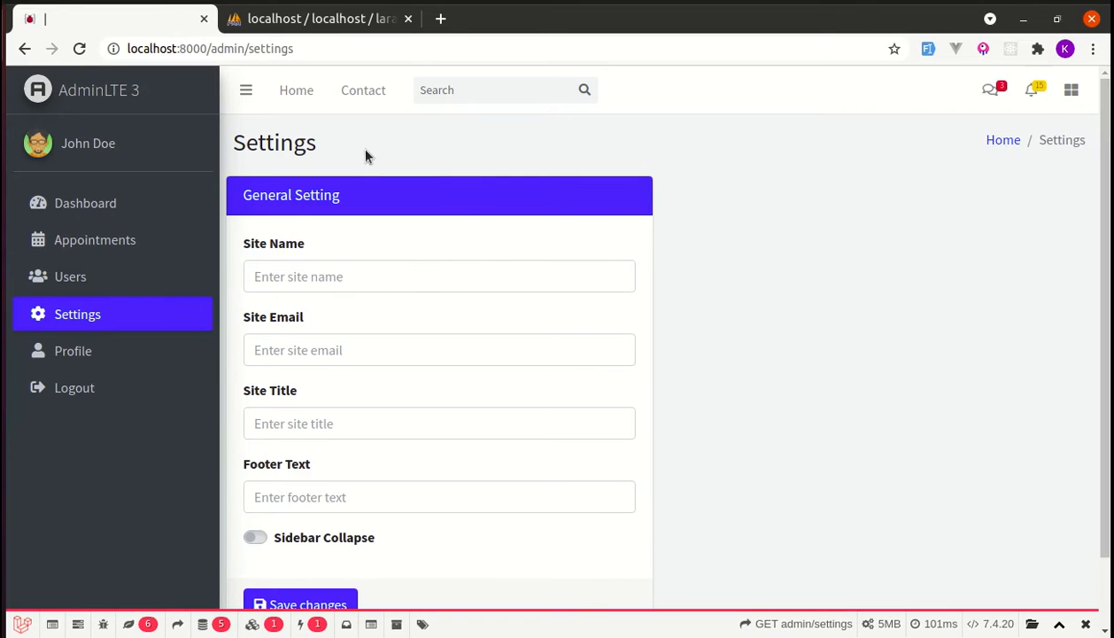
pyautogui.moveTo(204, 624)
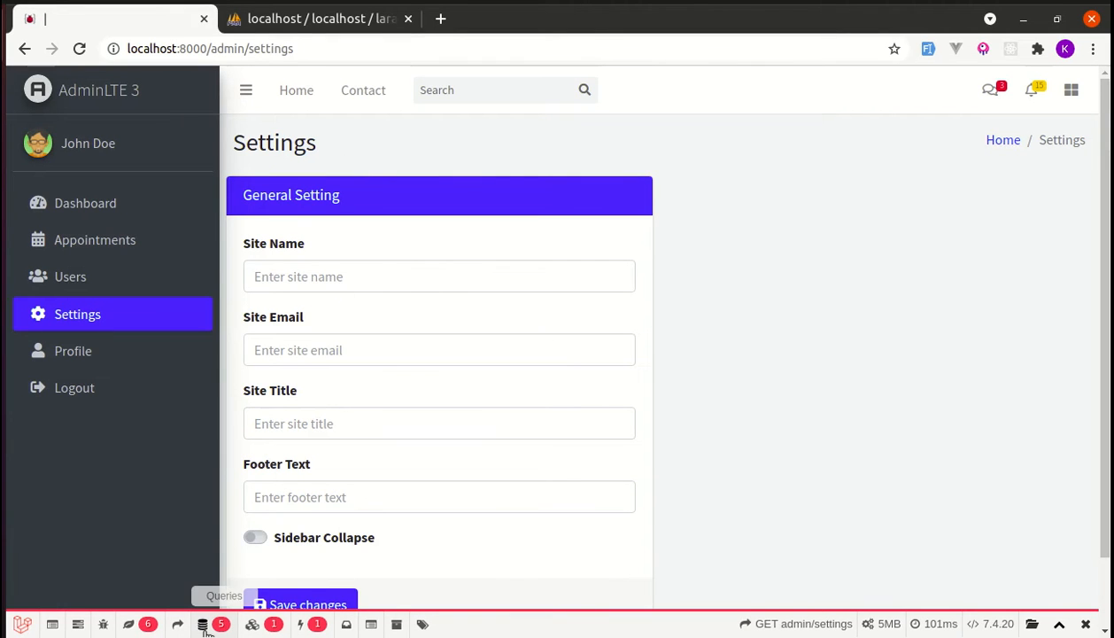
# - Show the Debugbar Queries panel listing the repeated settings-table selects
pyautogui.click(204, 624)
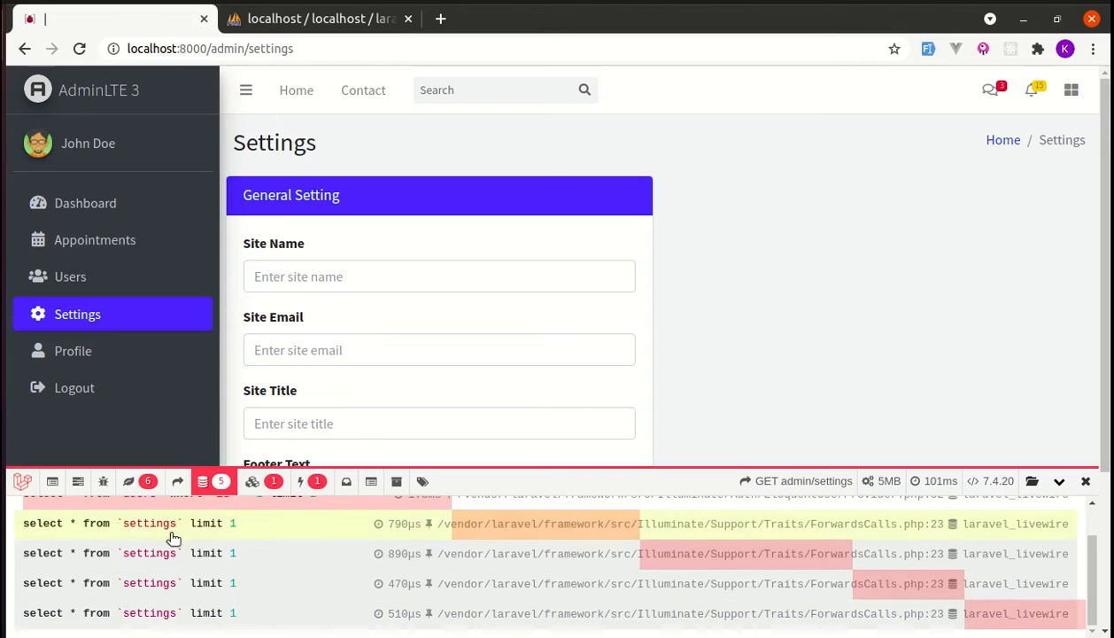
pyautogui.moveTo(169, 570)
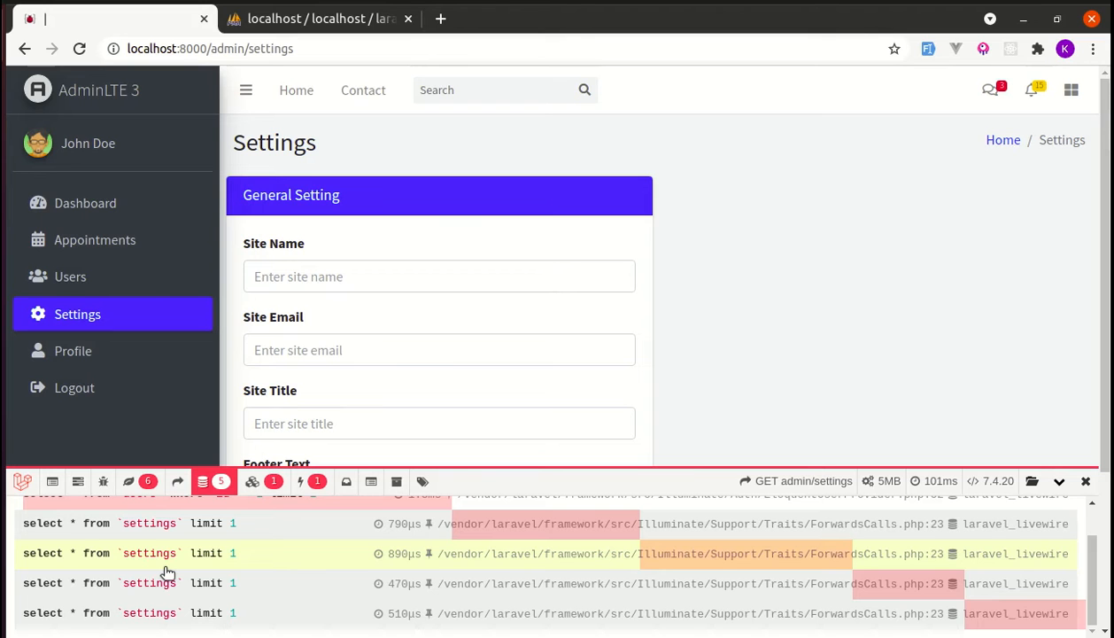
pyautogui.moveTo(248, 510)
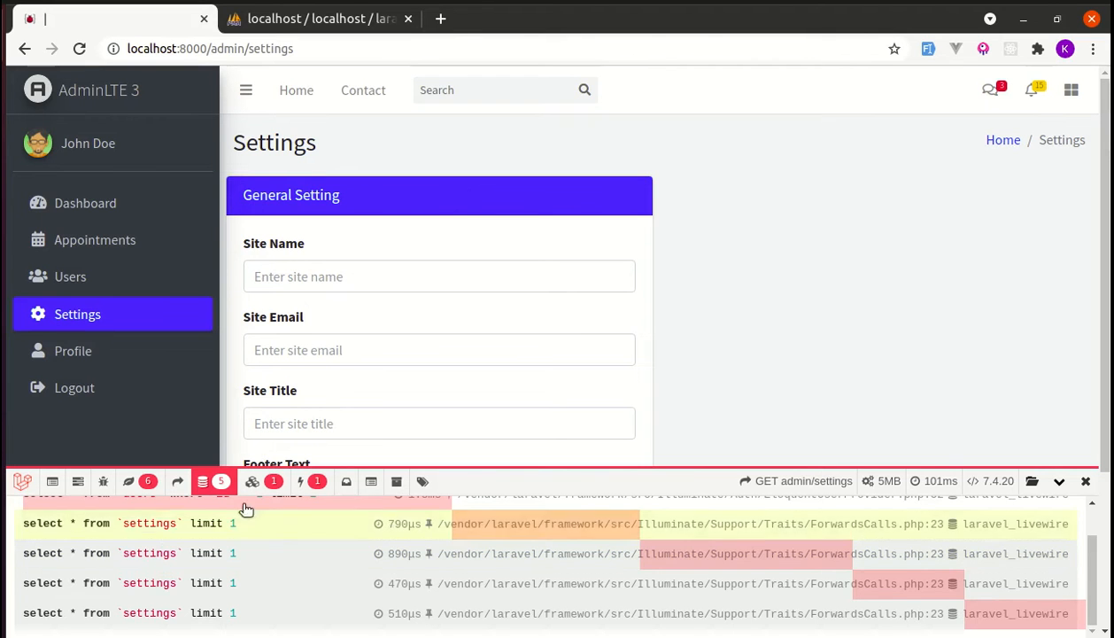
pyautogui.moveTo(213, 482)
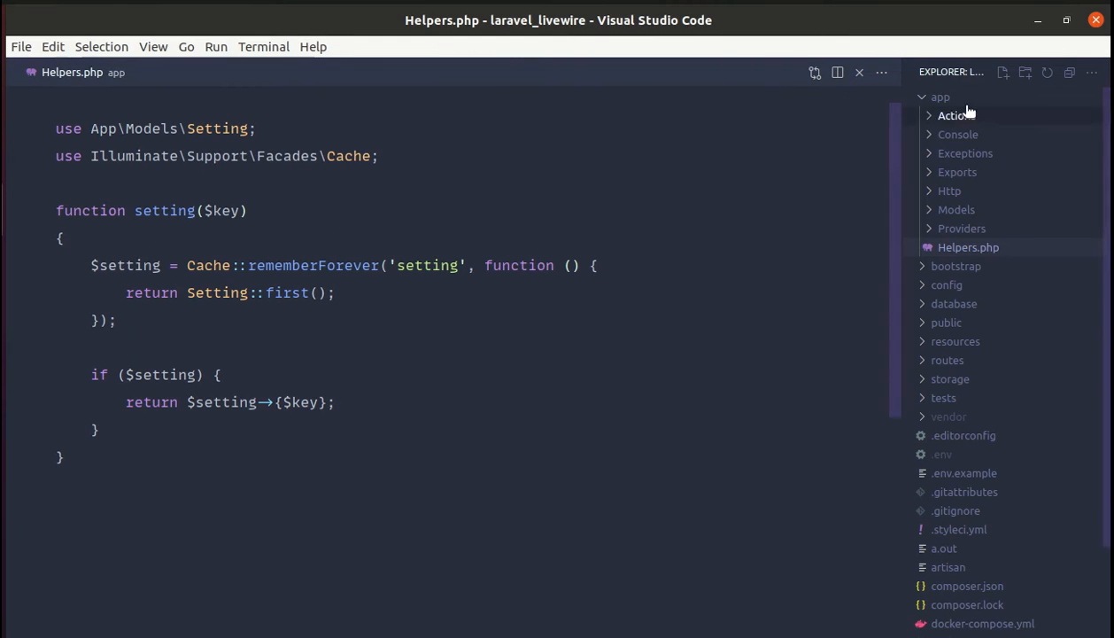
# - Create NullSetting.php with class NullSetting extends Setting and a protected $attributes array
pyautogui.click(1003, 71)
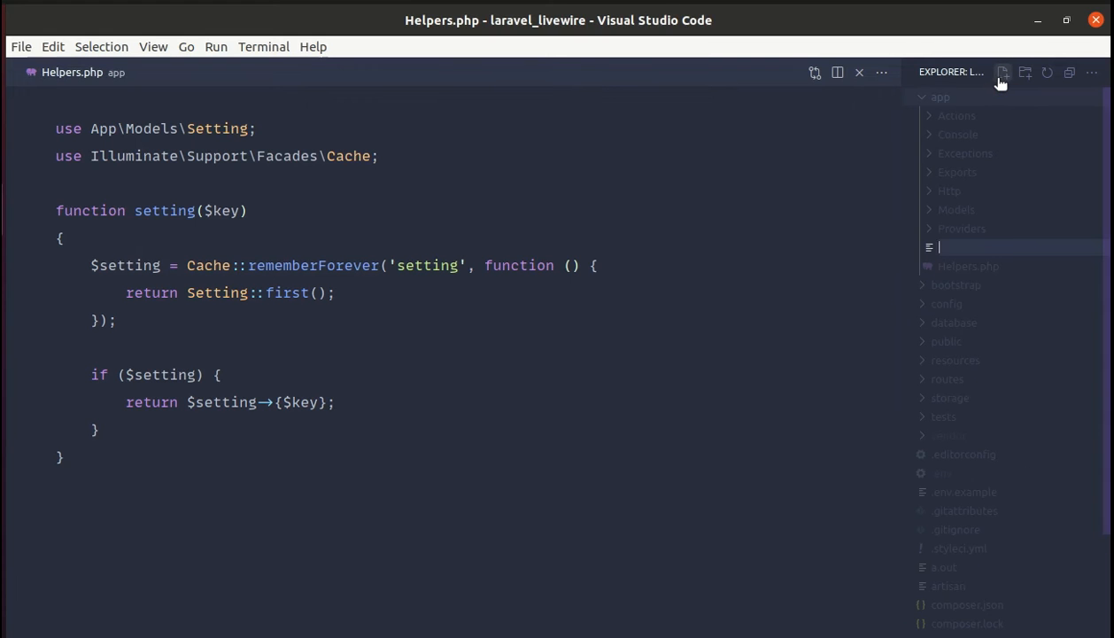
pyautogui.write('NullSe')
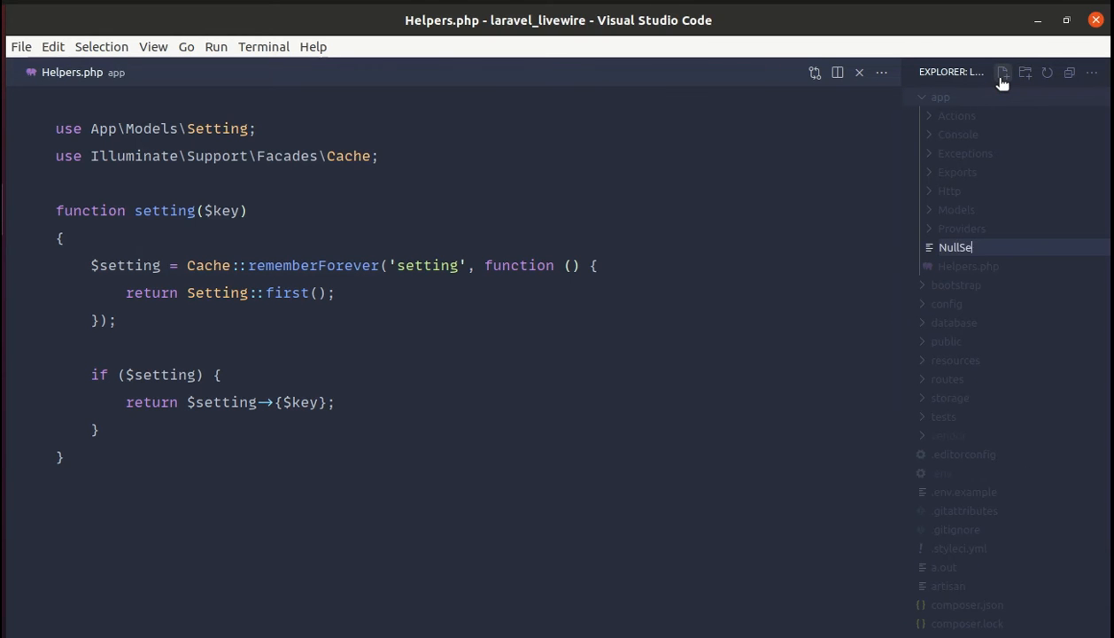
pyautogui.press('Return')
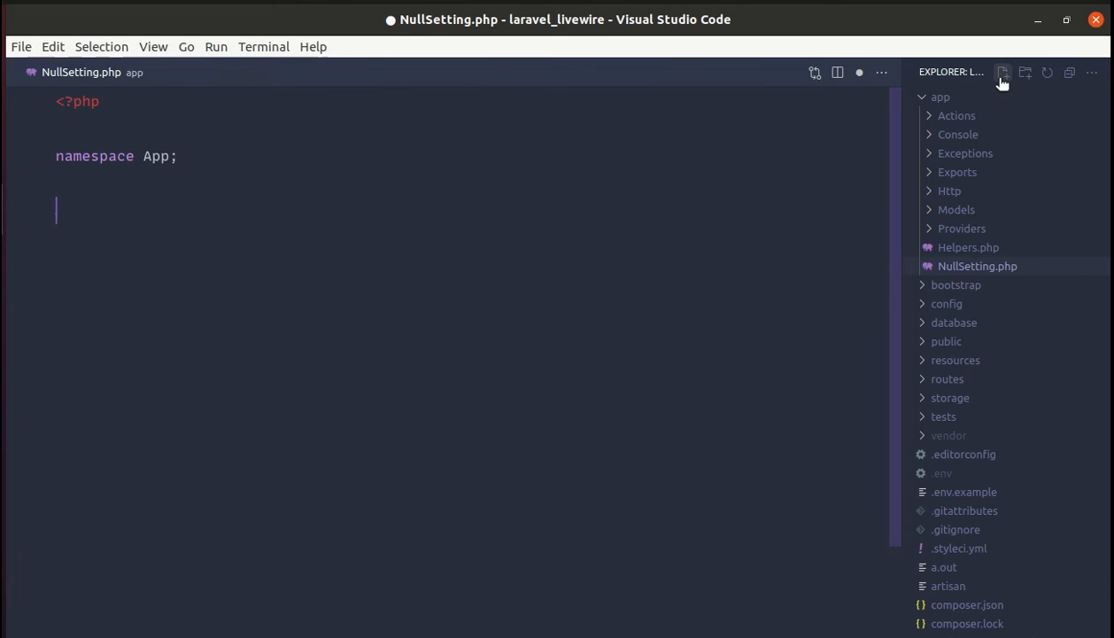
pyautogui.write('class Null')
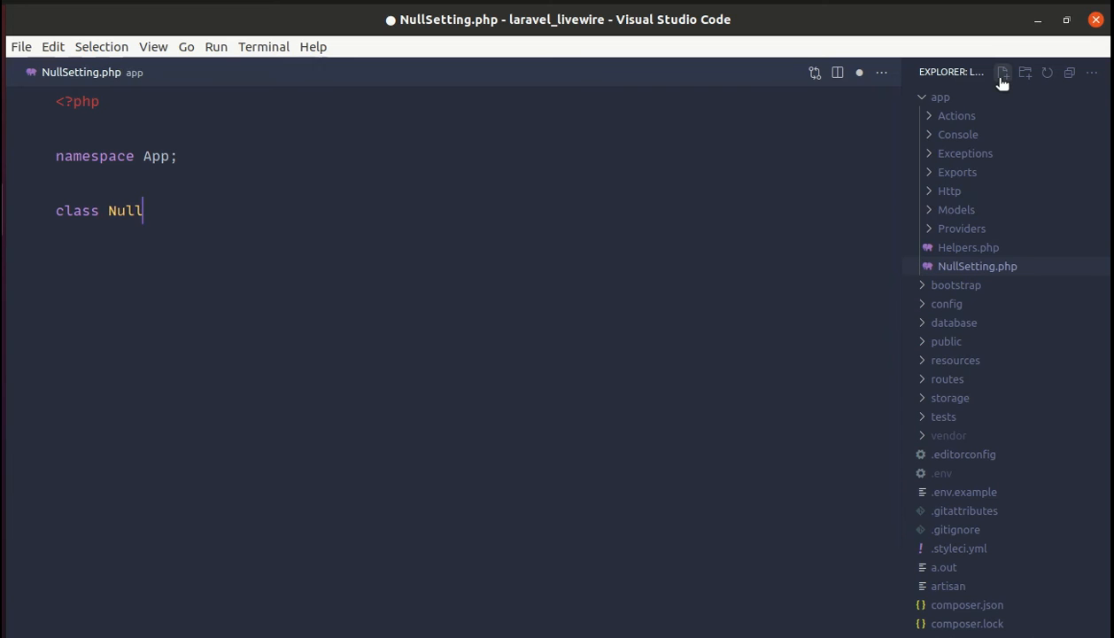
pyautogui.write('Setting extends Set')
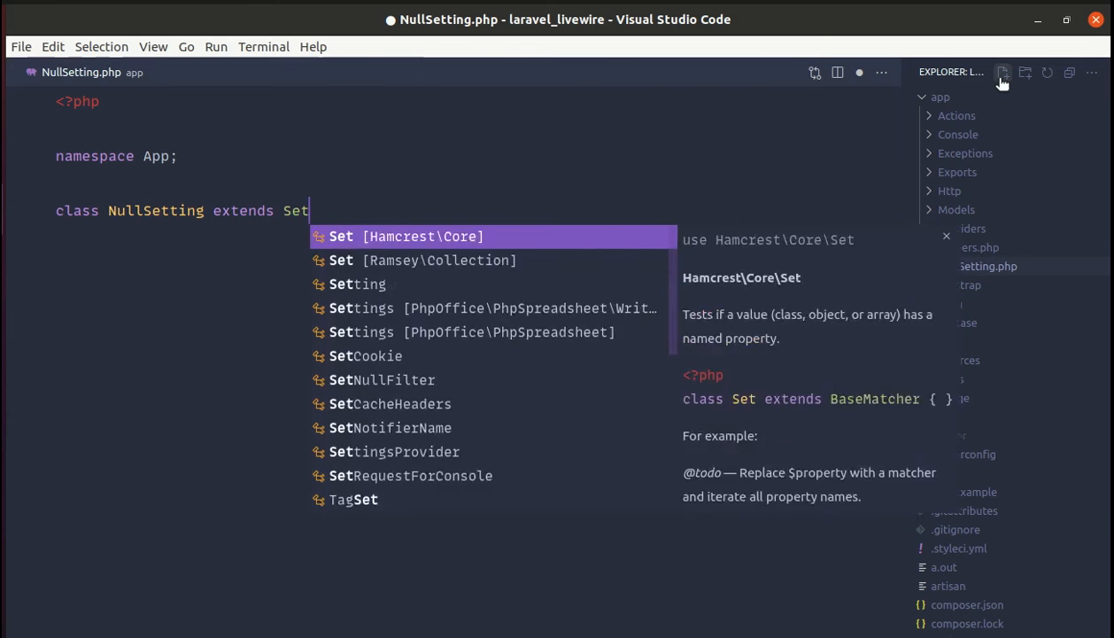
pyautogui.click(358, 283)
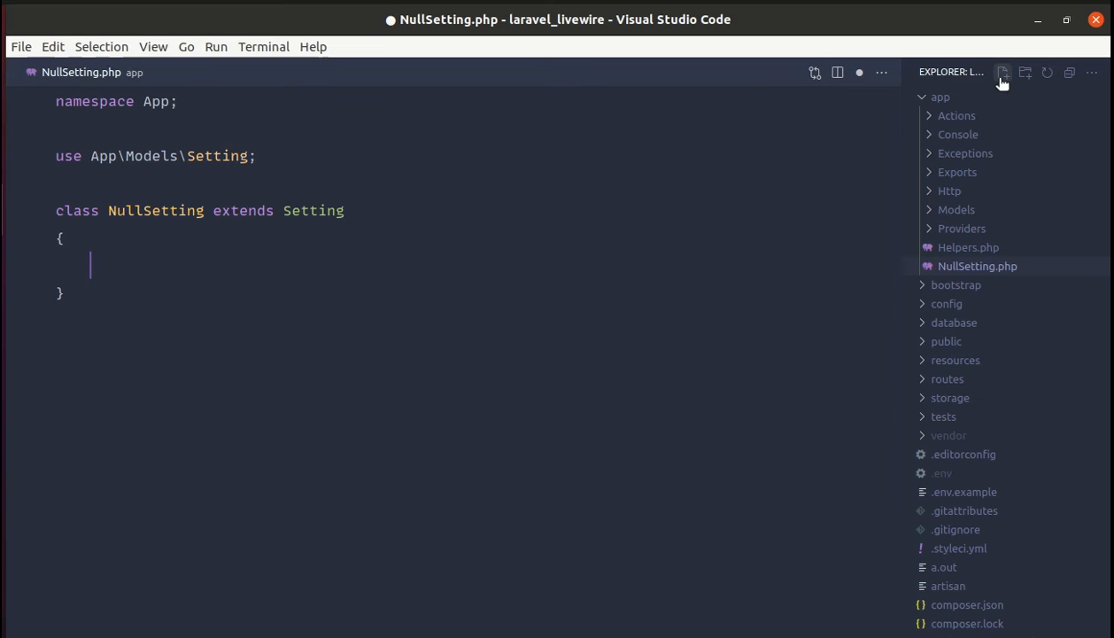
pyautogui.write('protected')
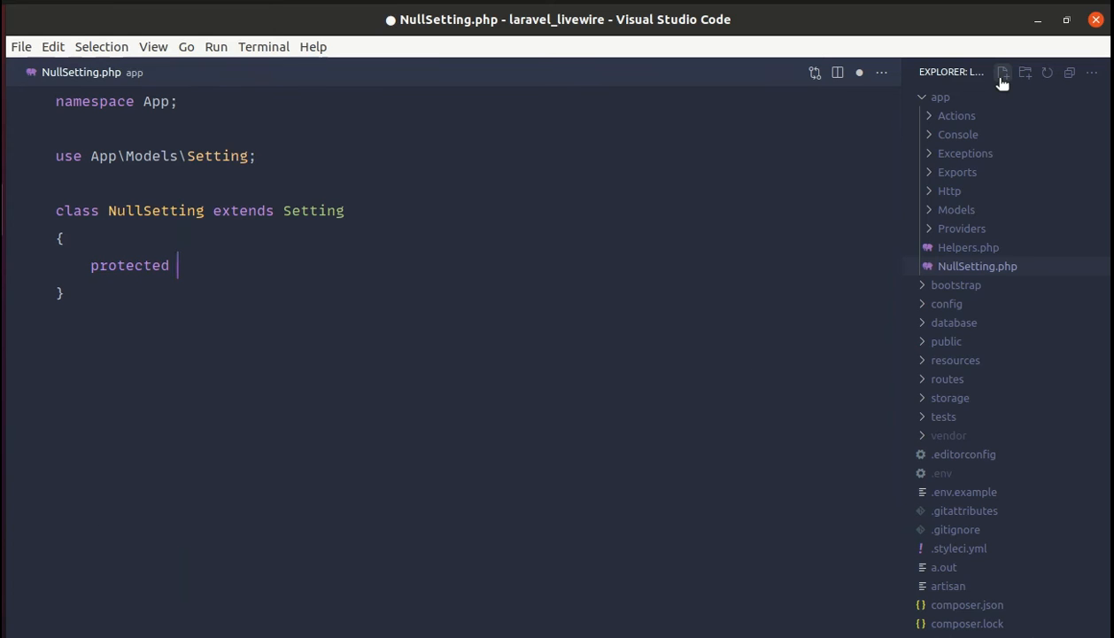
pyautogui.write('$attributes =')
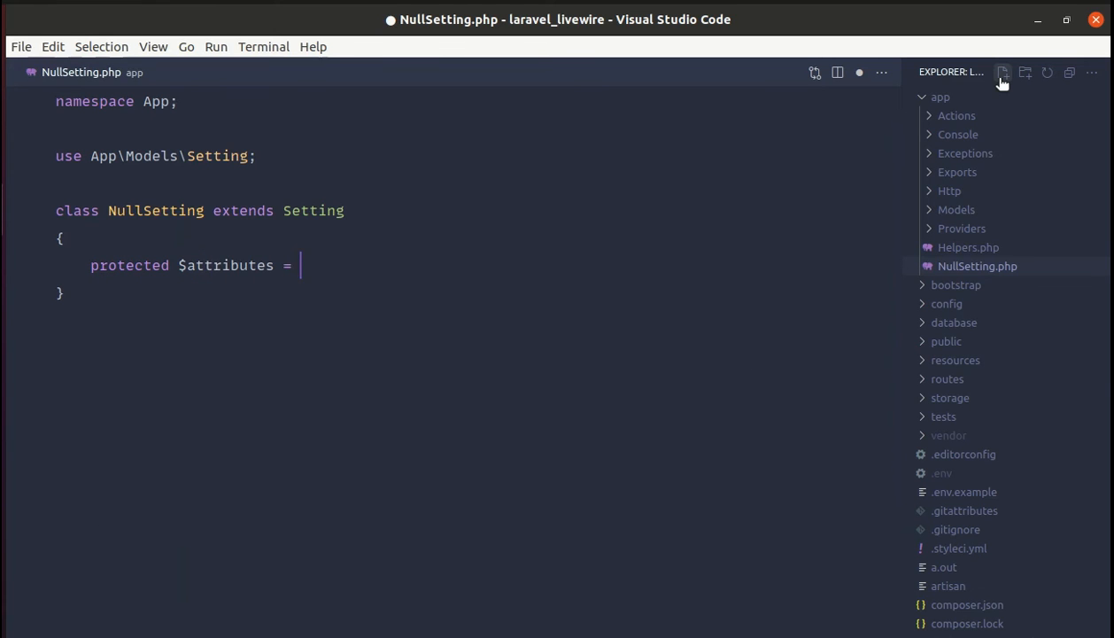
pyautogui.write('[]')
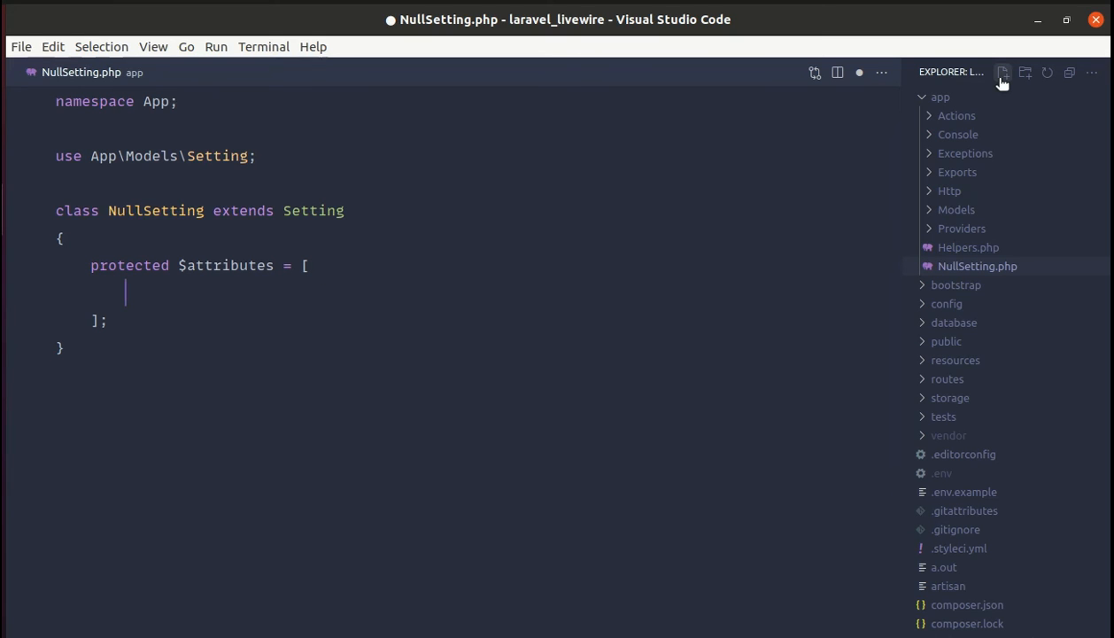
# - Add defaults 'site_title' => 'Default site Title' and 'site_name' => 'Default site name'
pyautogui.write("'site_'")
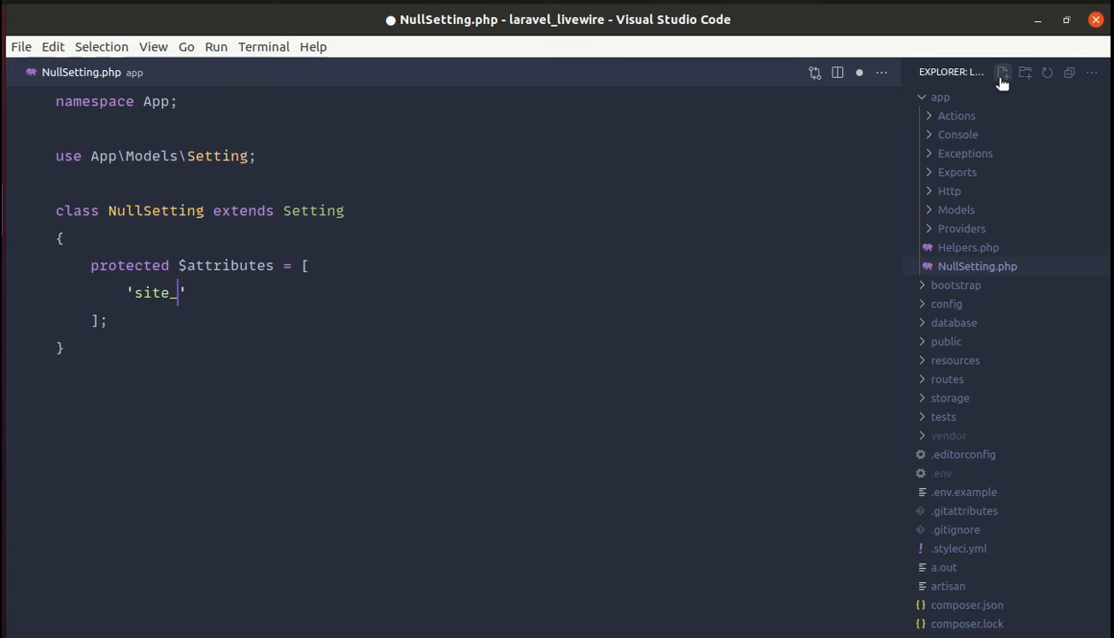
pyautogui.write('tit')
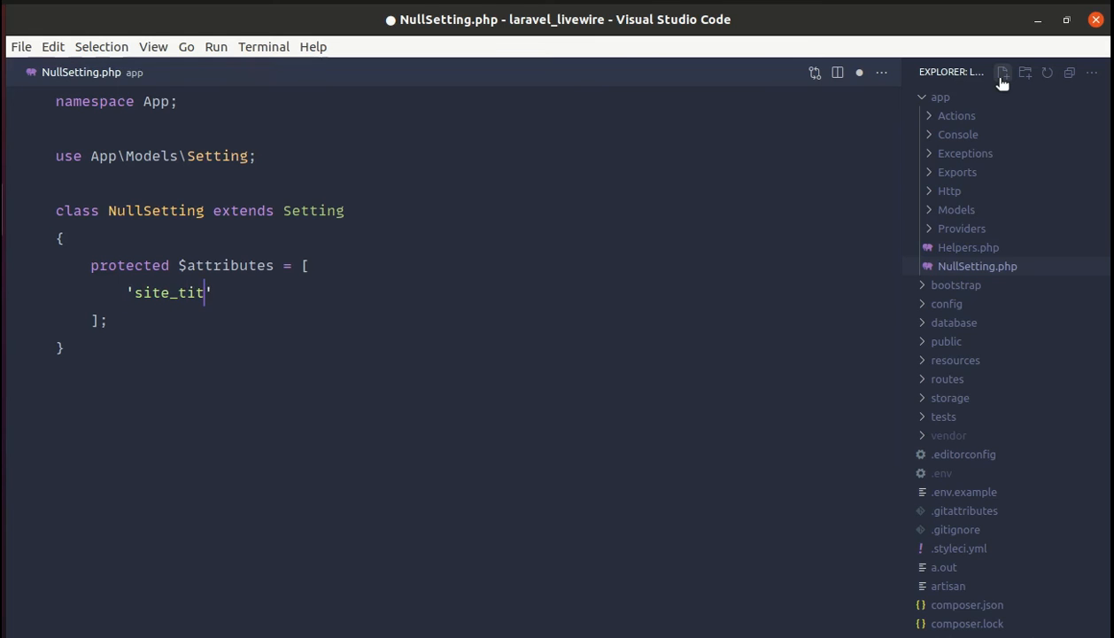
pyautogui.write("le' =")
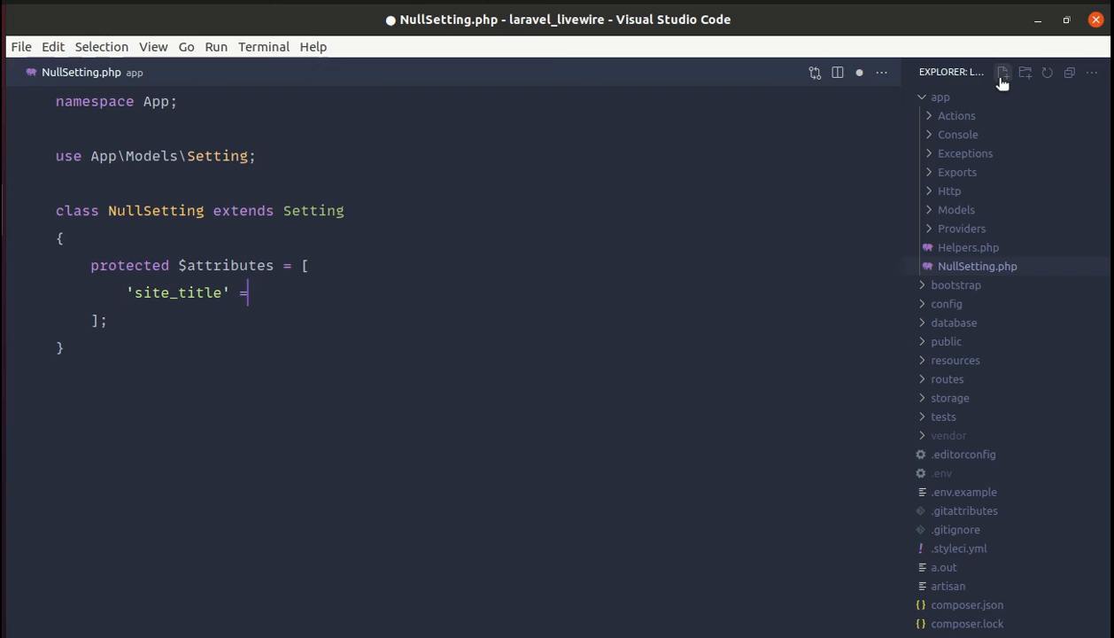
pyautogui.write("=> 'De'")
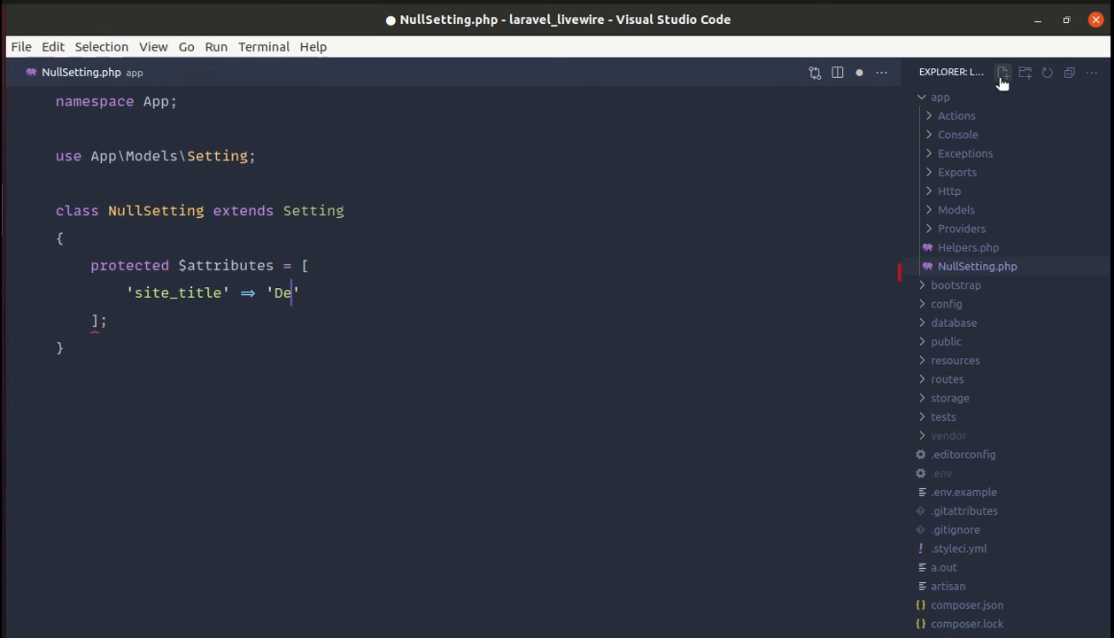
pyautogui.write('fau')
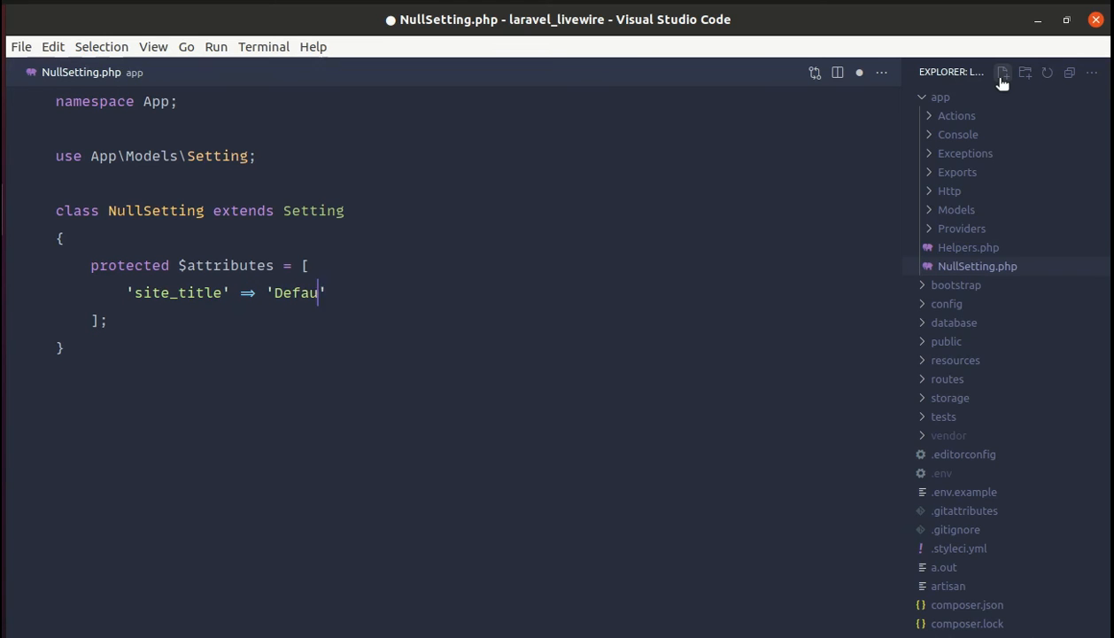
pyautogui.write('lt site Ti')
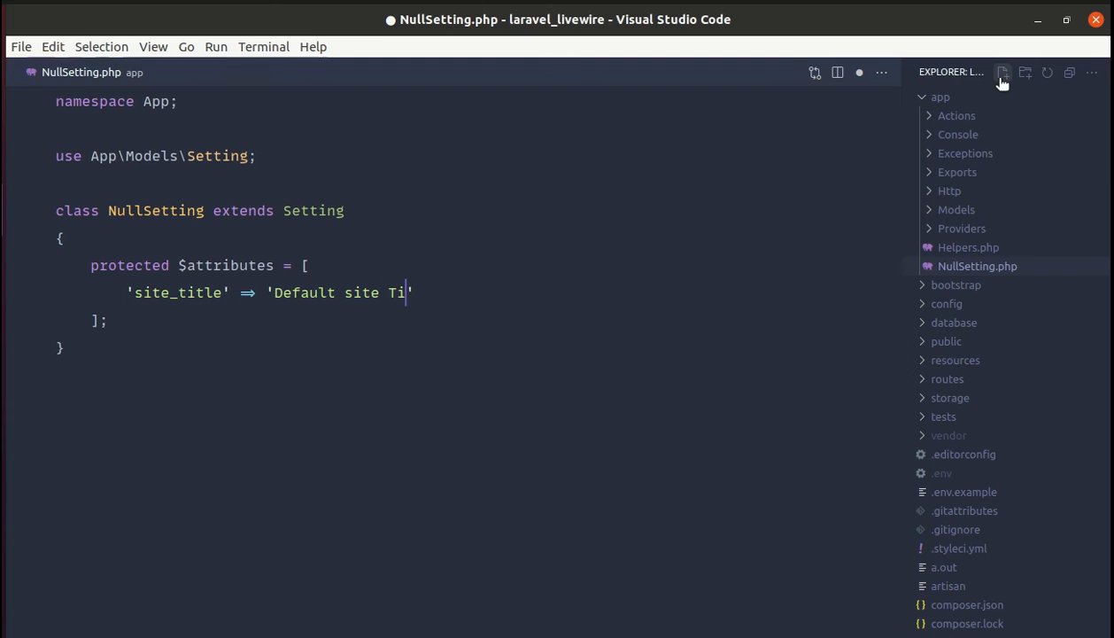
pyautogui.write("tle',")
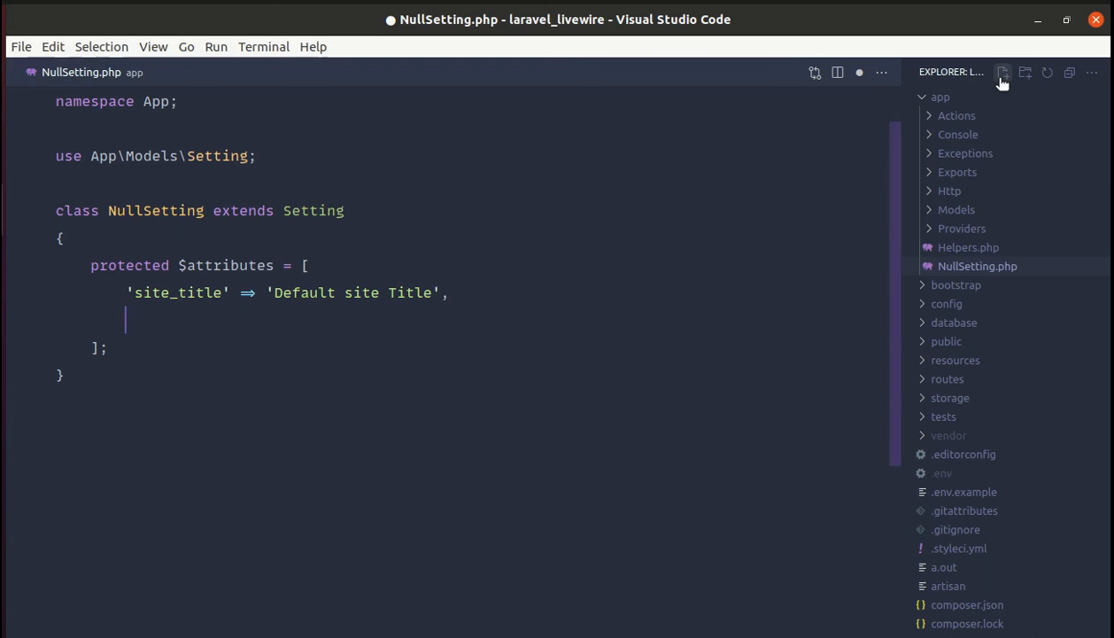
pyautogui.write("'site_name' =")
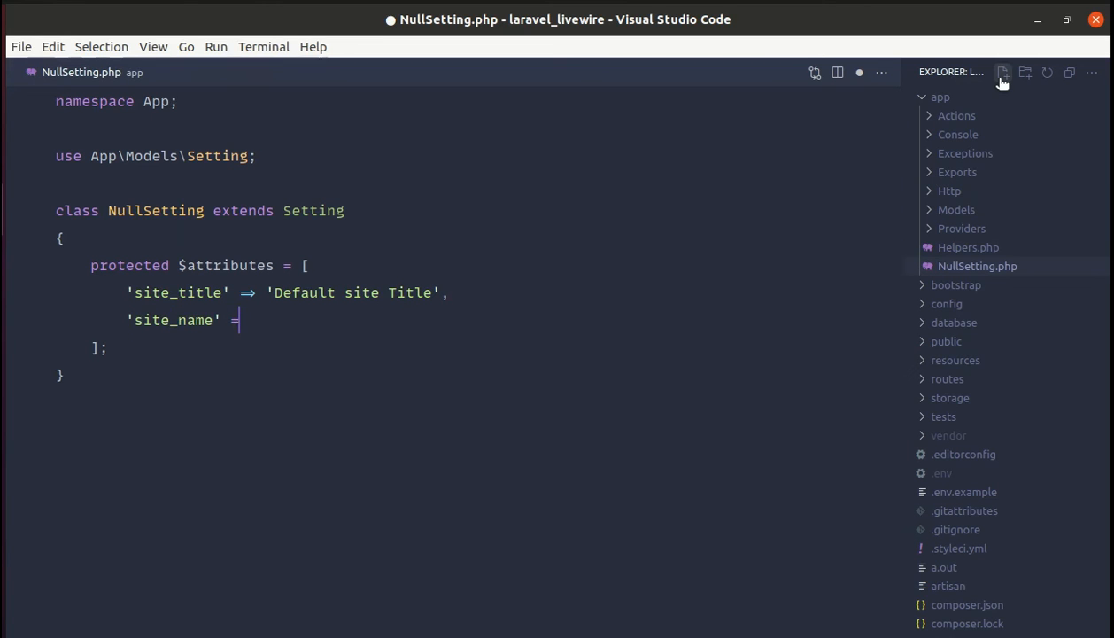
pyautogui.write("=> 'De'")
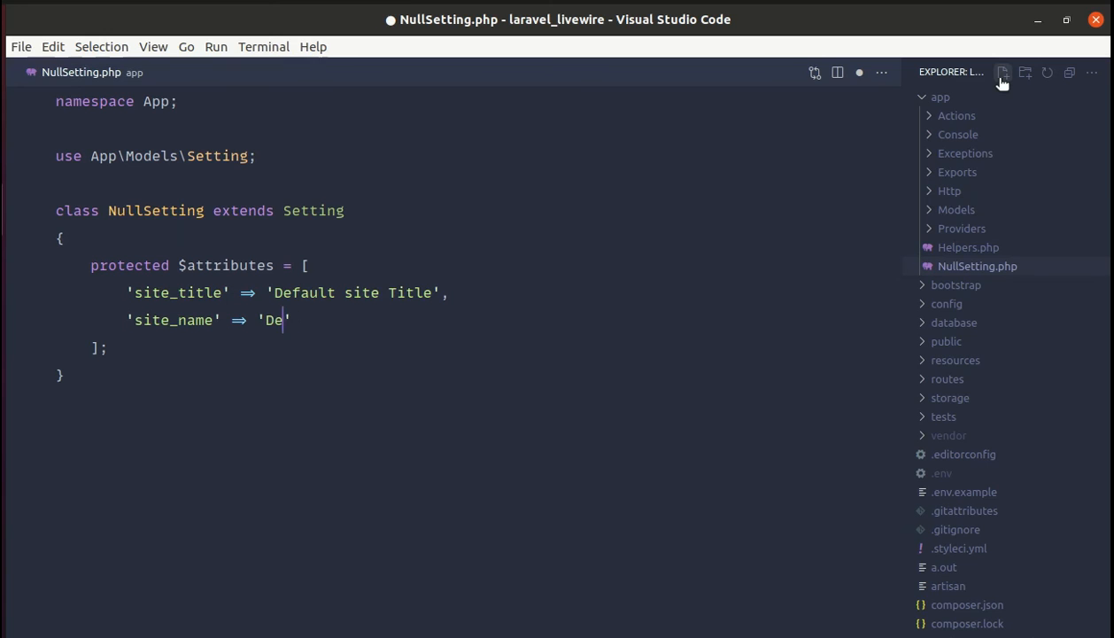
pyautogui.write('fault site na')
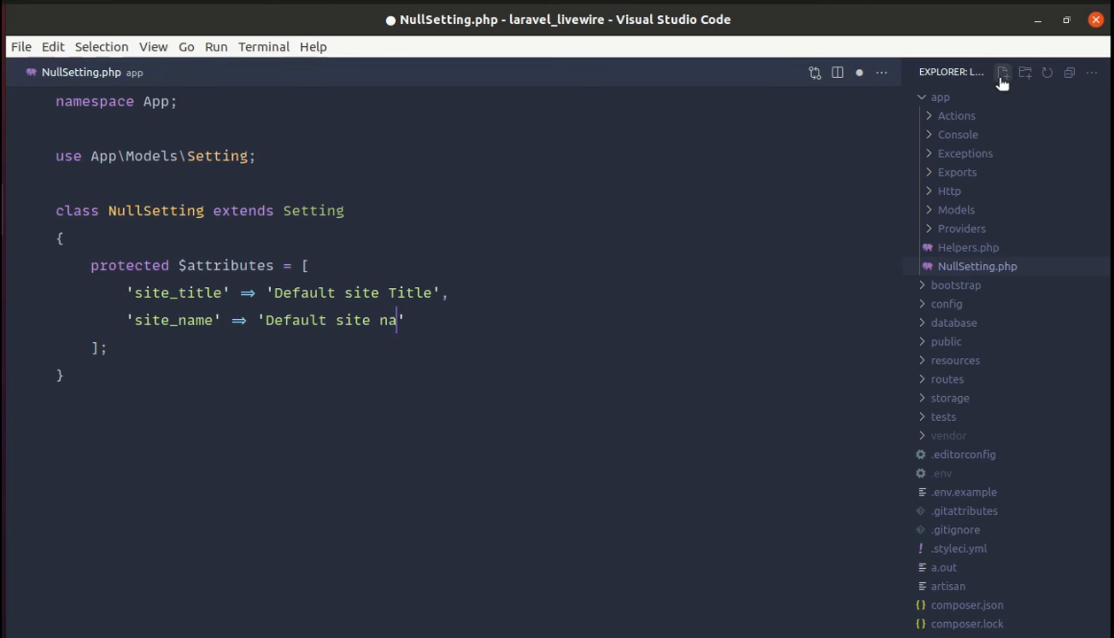
pyautogui.write("me',")
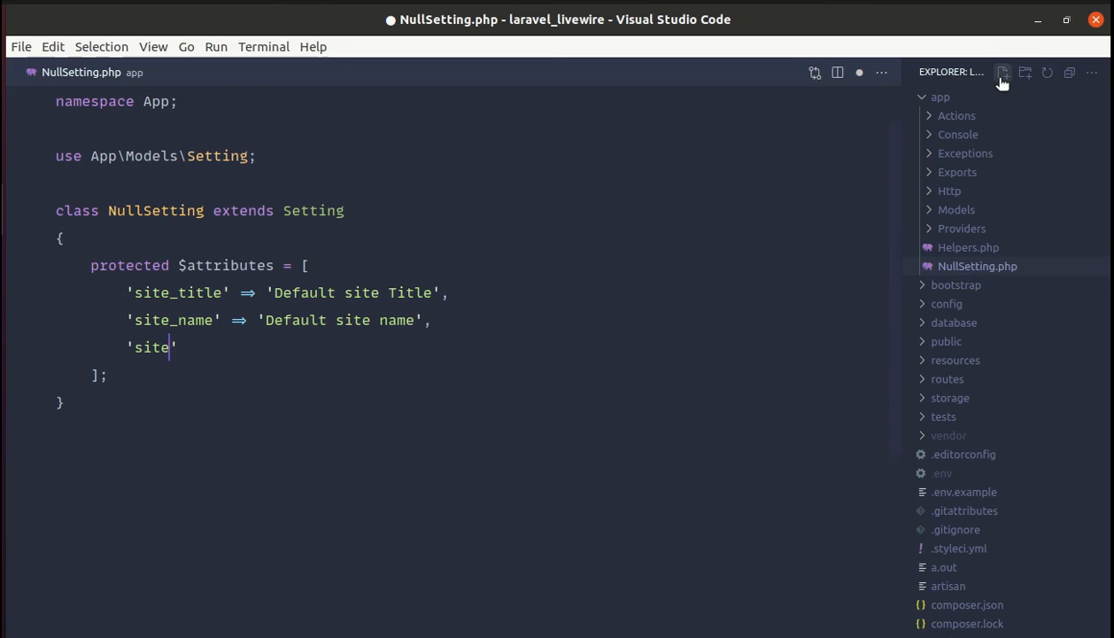
pyautogui.write('_ema')
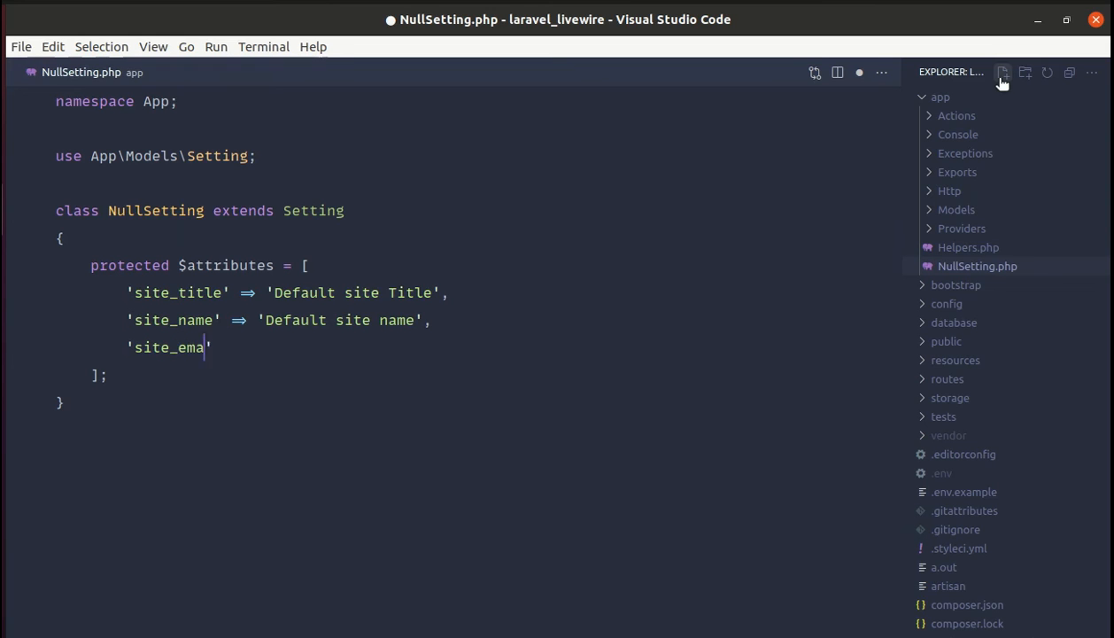
pyautogui.write("il' => 'def")
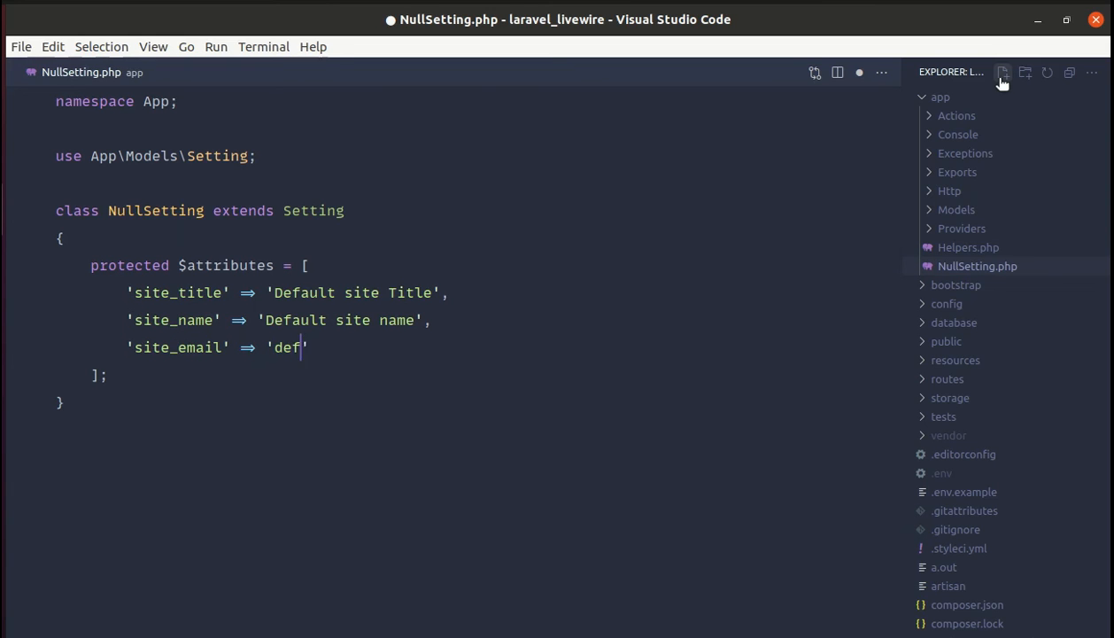
pyautogui.write('ault@gmail.com')
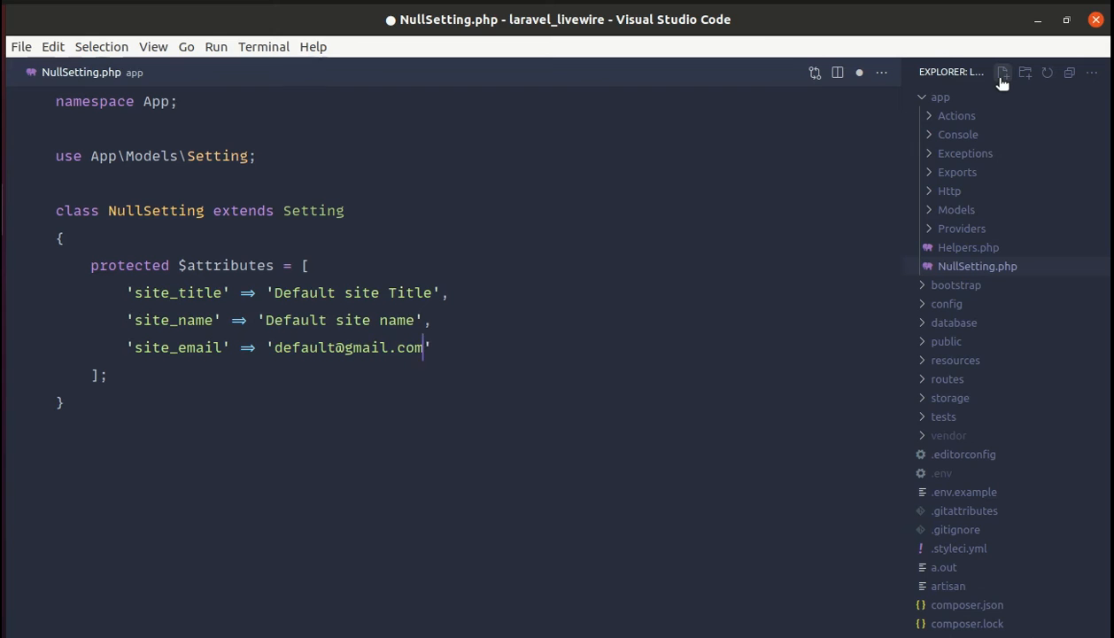
pyautogui.press('Enter')
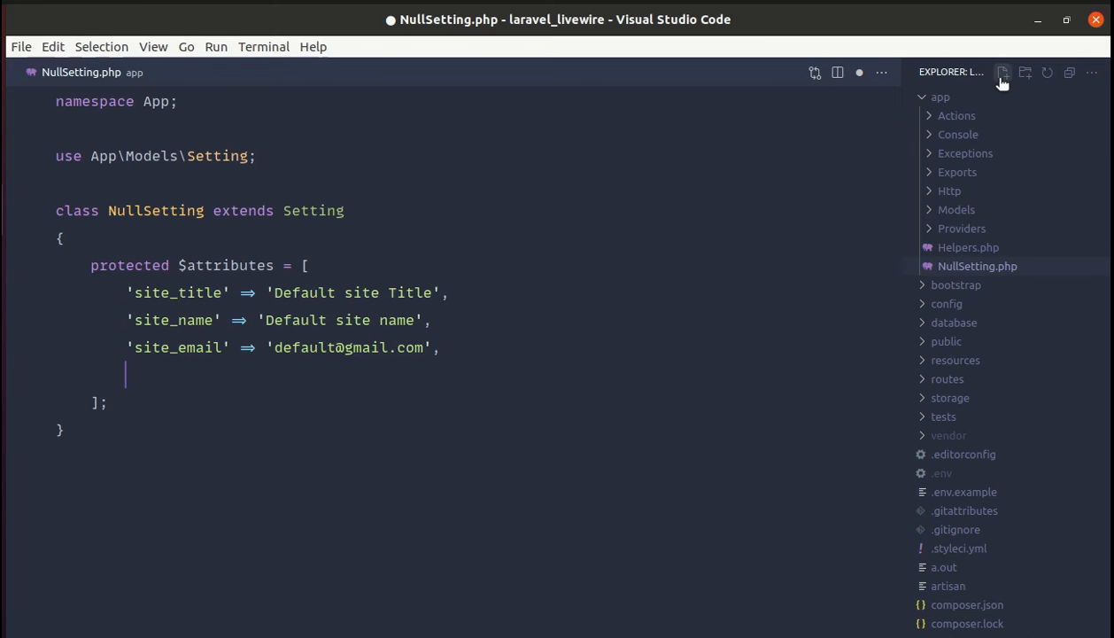
pyautogui.write("'footer_text'")
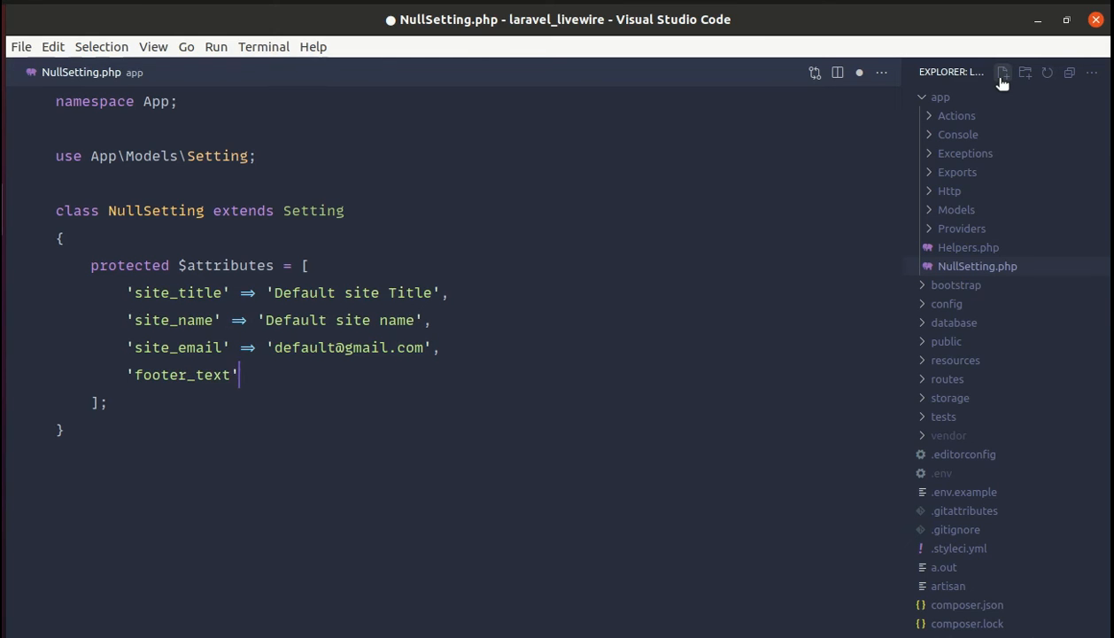
pyautogui.write("=> 'defaul'")
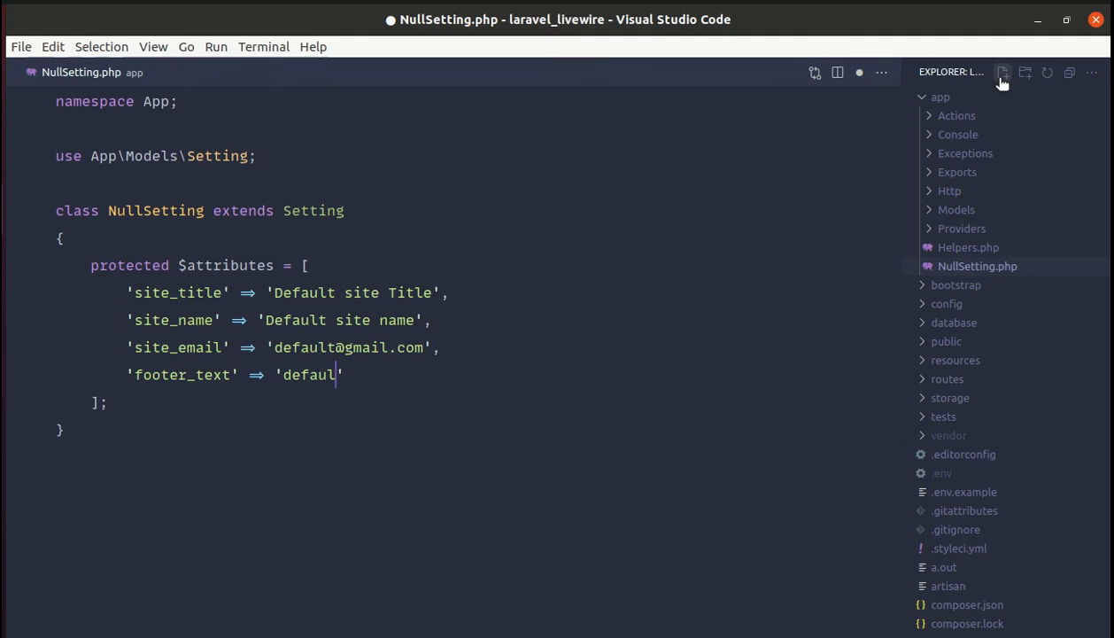
pyautogui.write("footer text',")
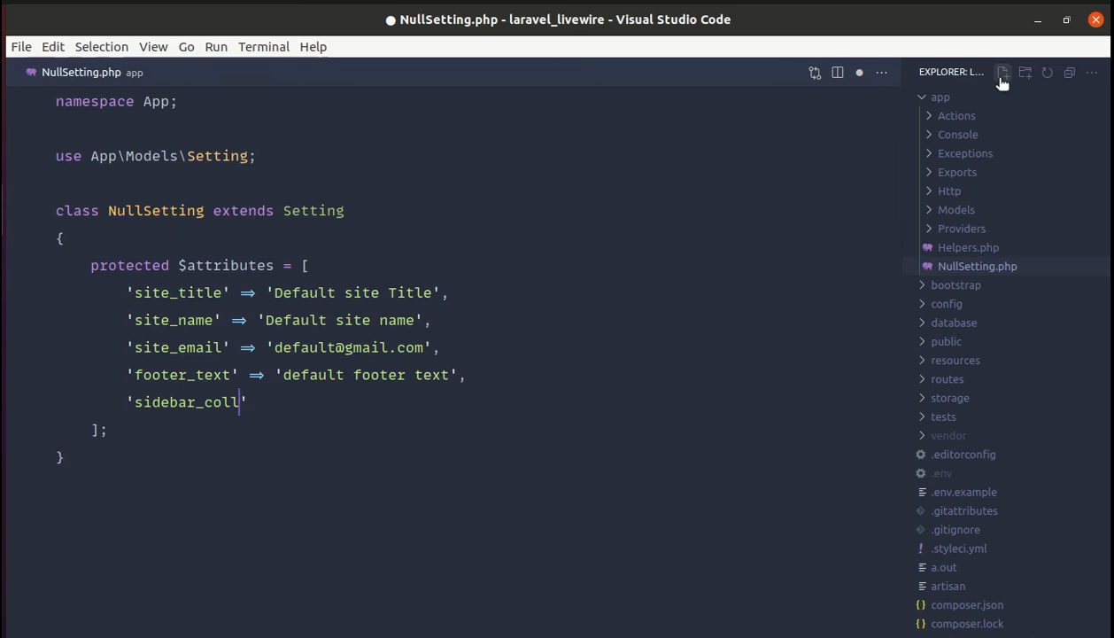
pyautogui.write("apse' =>")
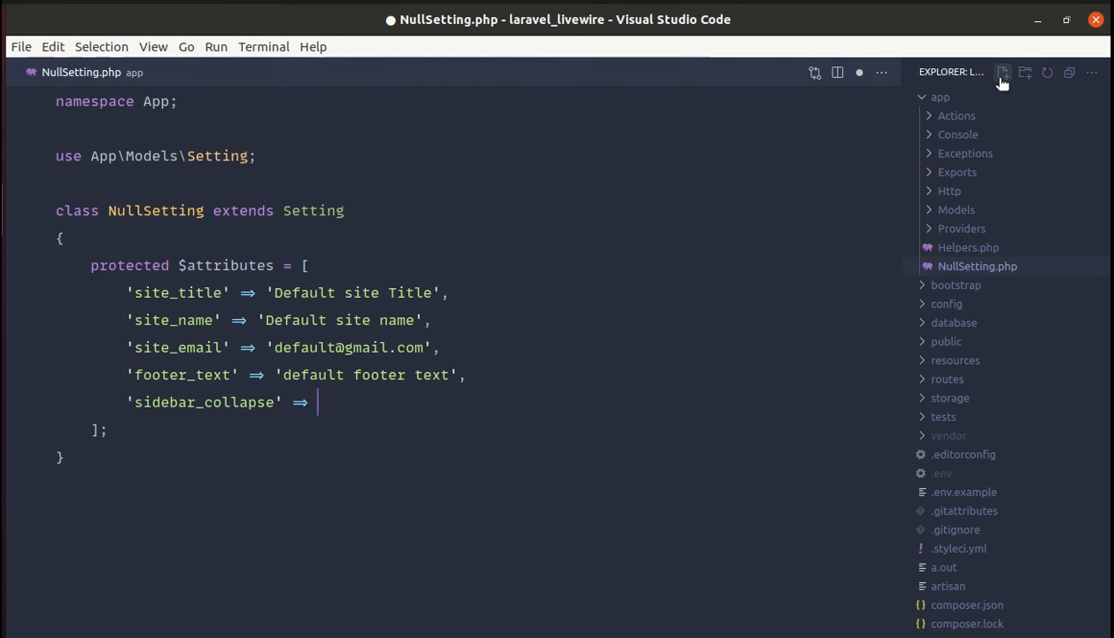
pyautogui.write('false,')
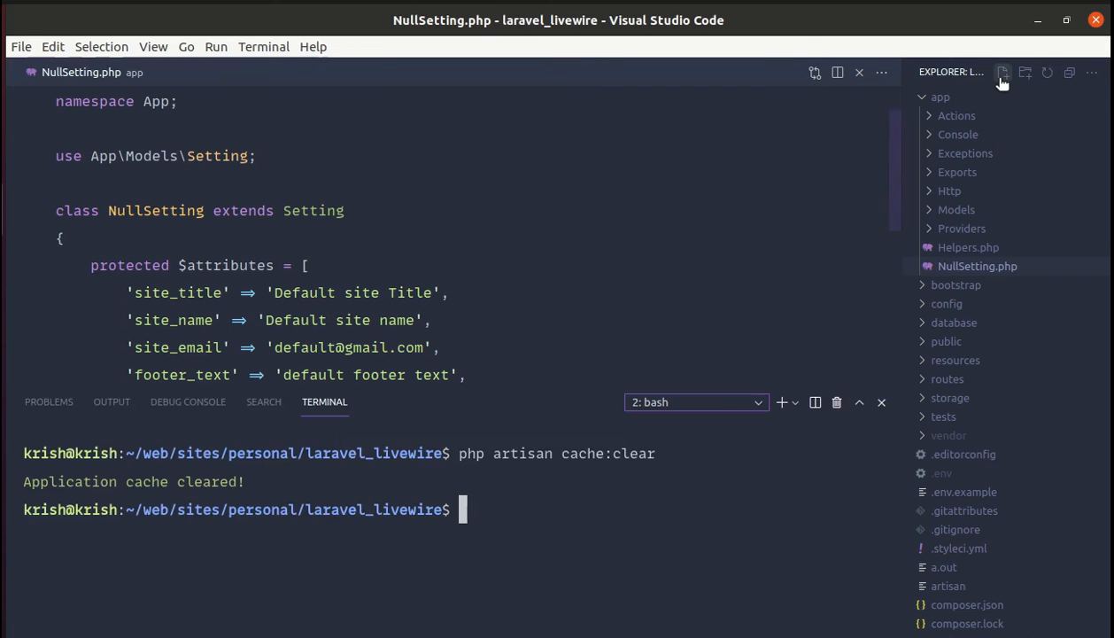
# - In Helpers.php append ?? NullSetting::make() after Setting::first() in the cache closure
pyautogui.click(967, 248)
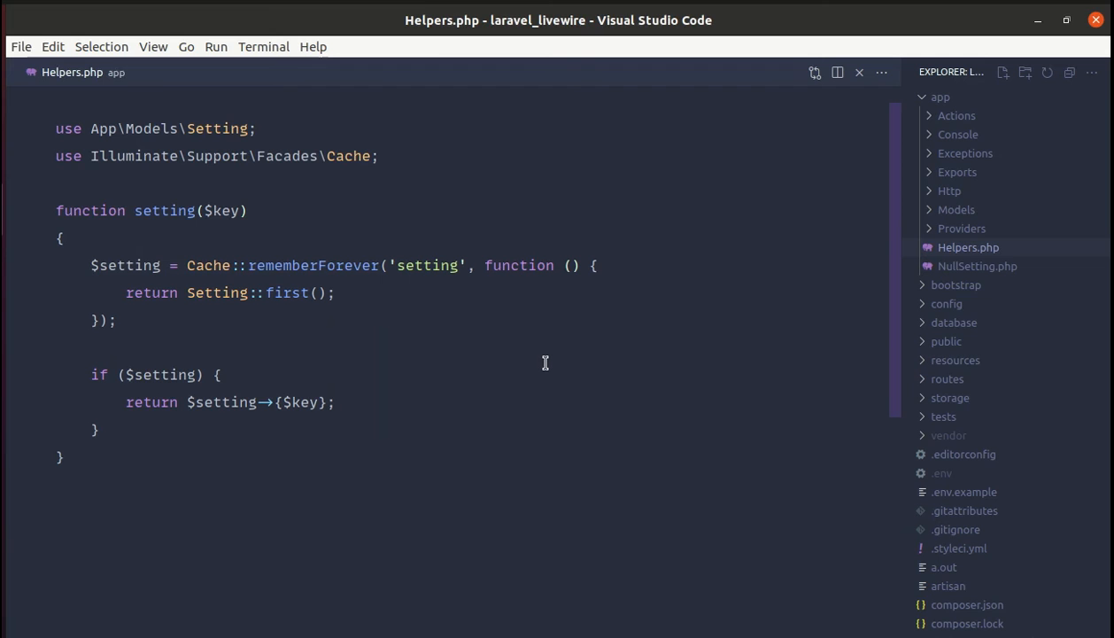
pyautogui.write('??')
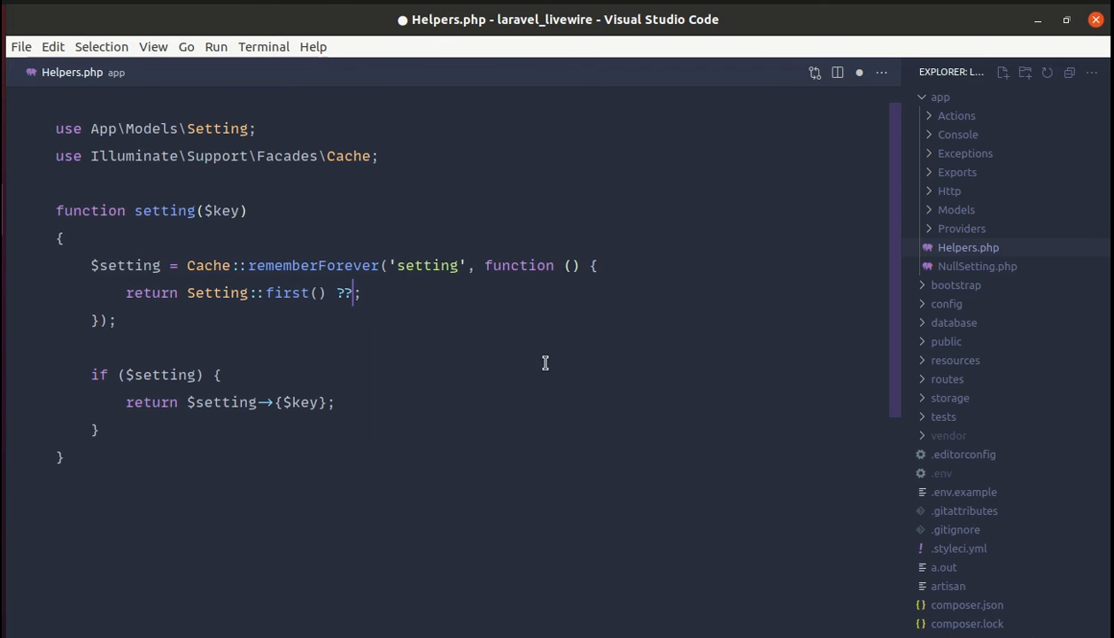
pyautogui.write('NullSetting::make(')
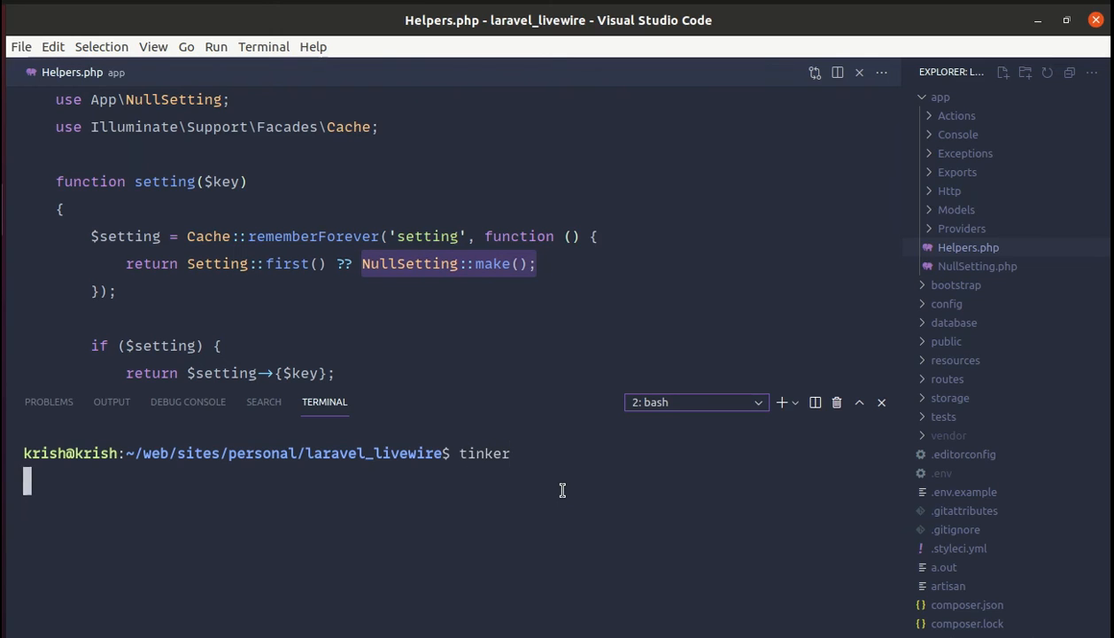
# - Run App\NullSetting::make(); in tinker to see the default values, then hide the terminal
pyautogui.write('App\\N')
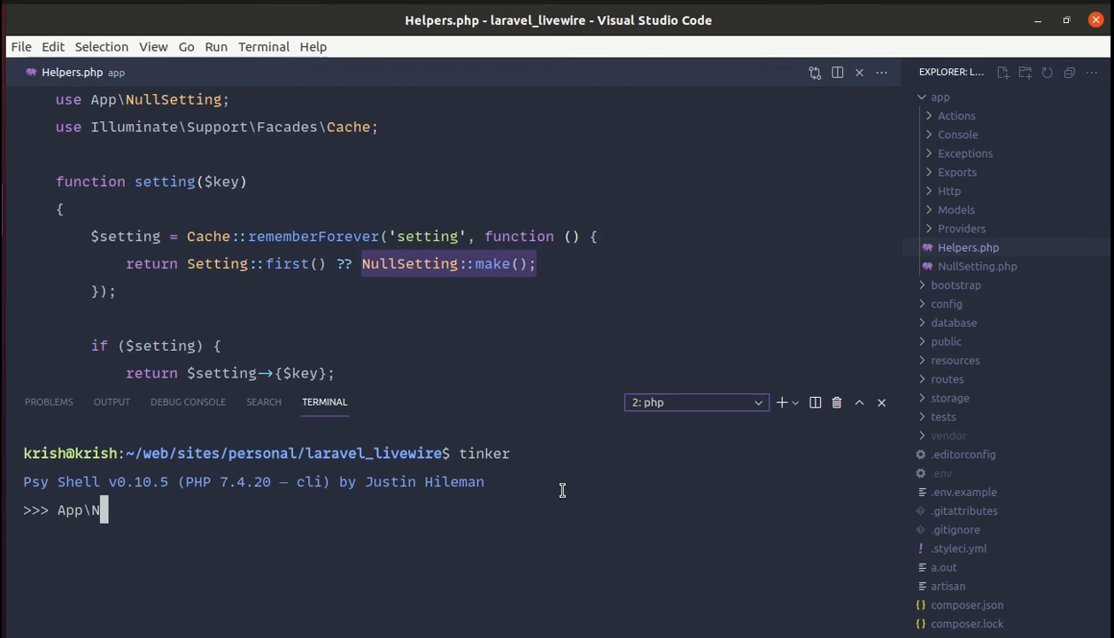
pyautogui.write('ullSetting:')
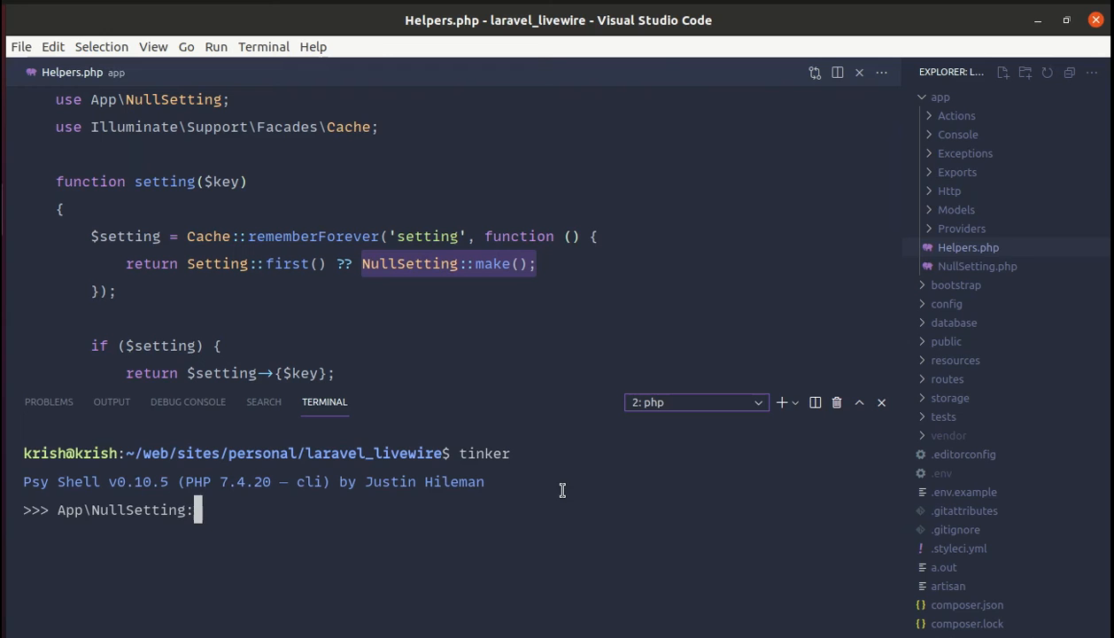
pyautogui.write('::make();')
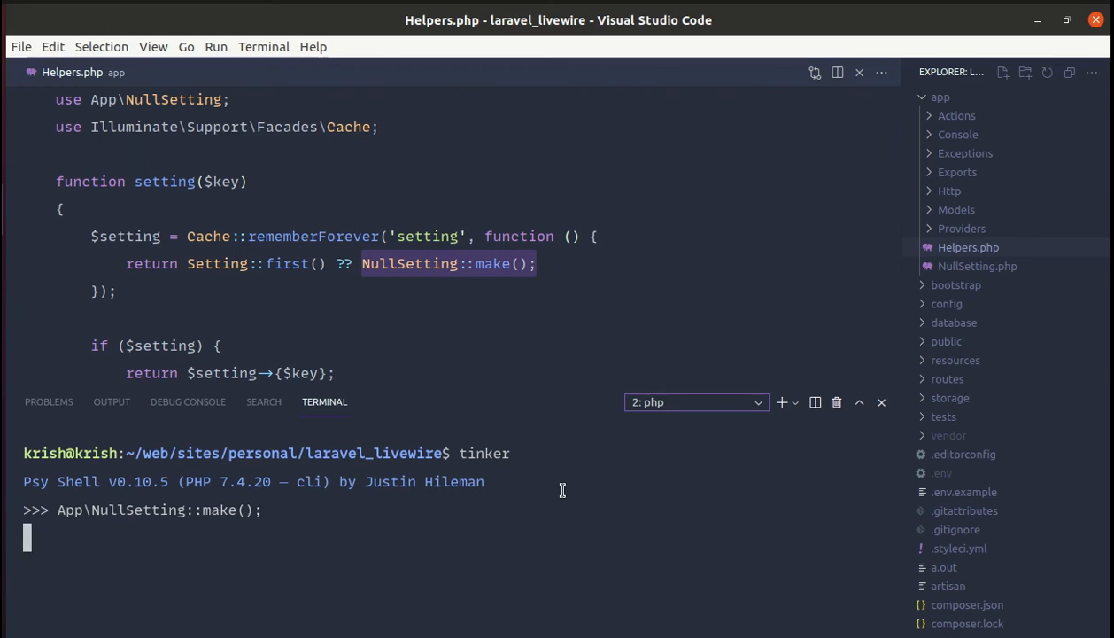
pyautogui.press('Return')
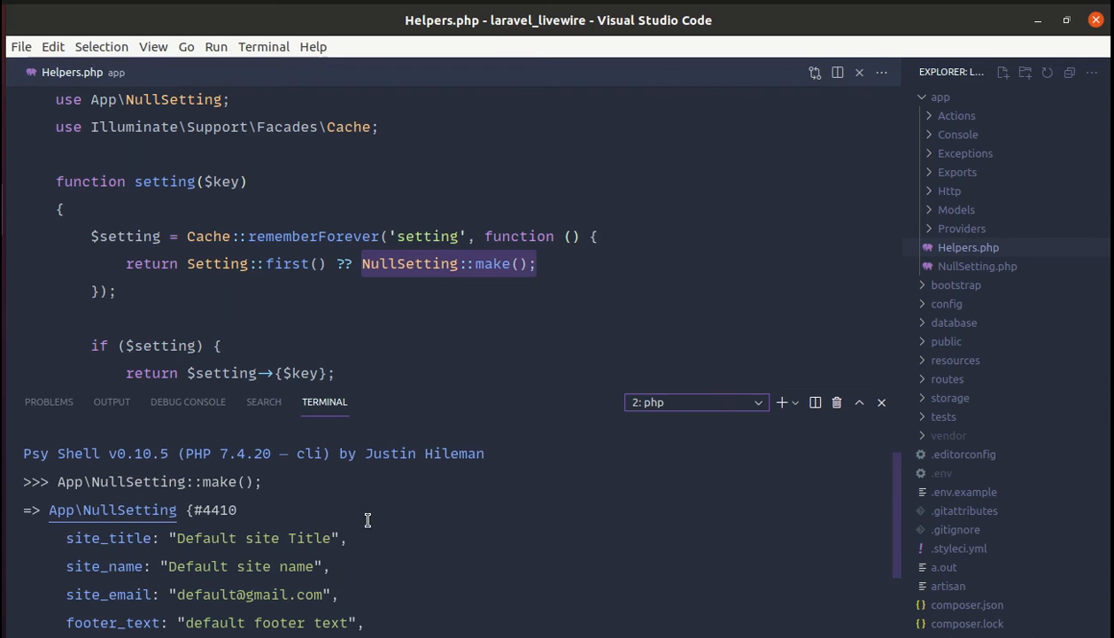
pyautogui.moveTo(376, 528)
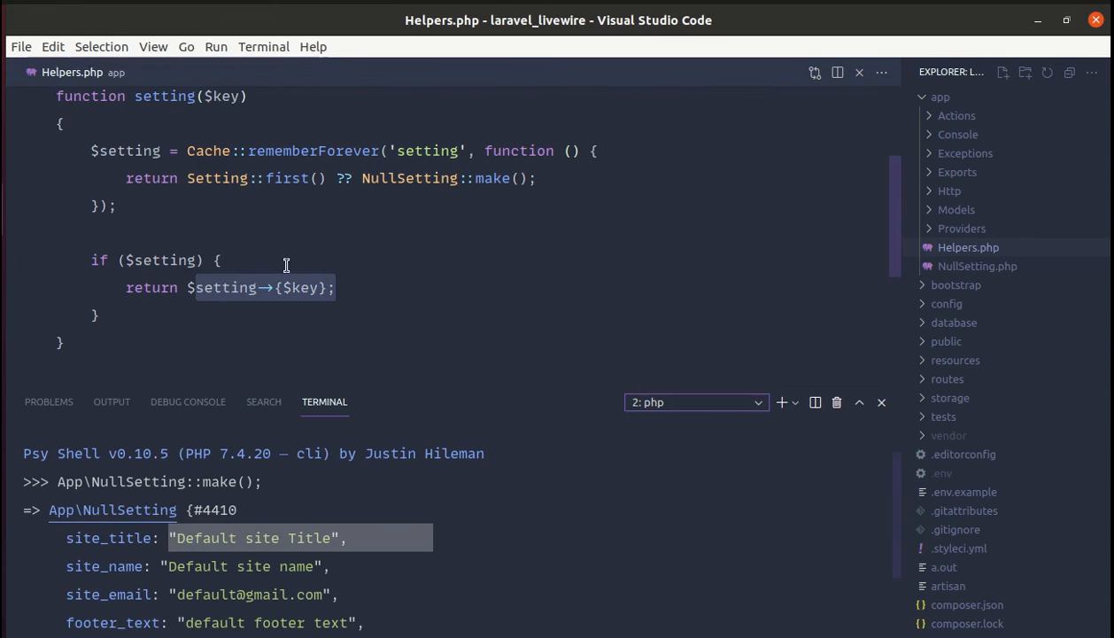
pyautogui.moveTo(227, 177)
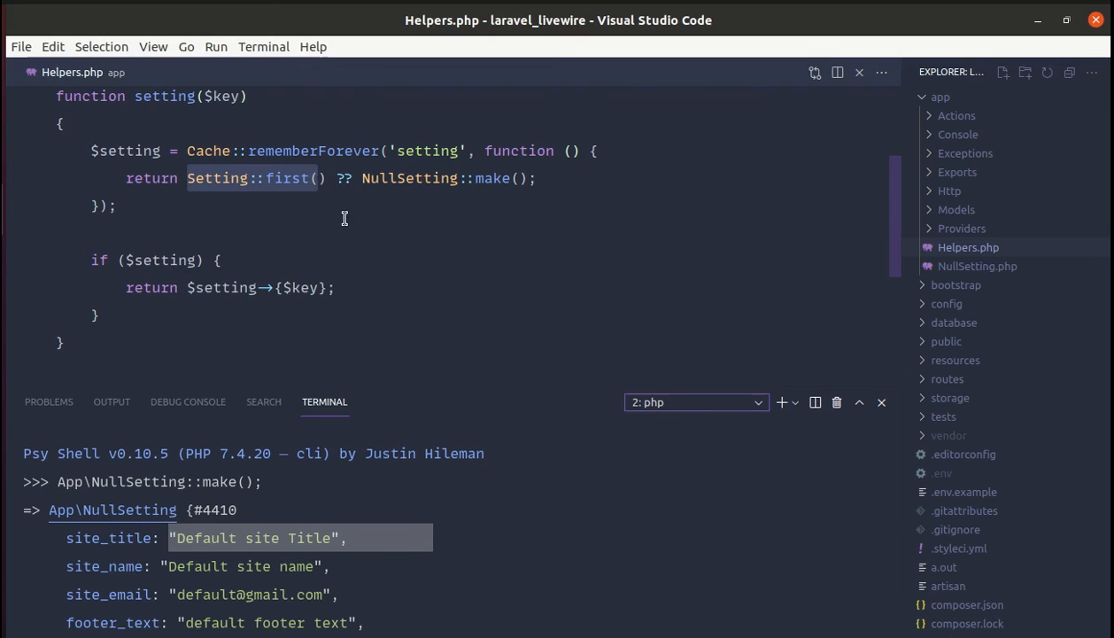
pyautogui.moveTo(386, 205)
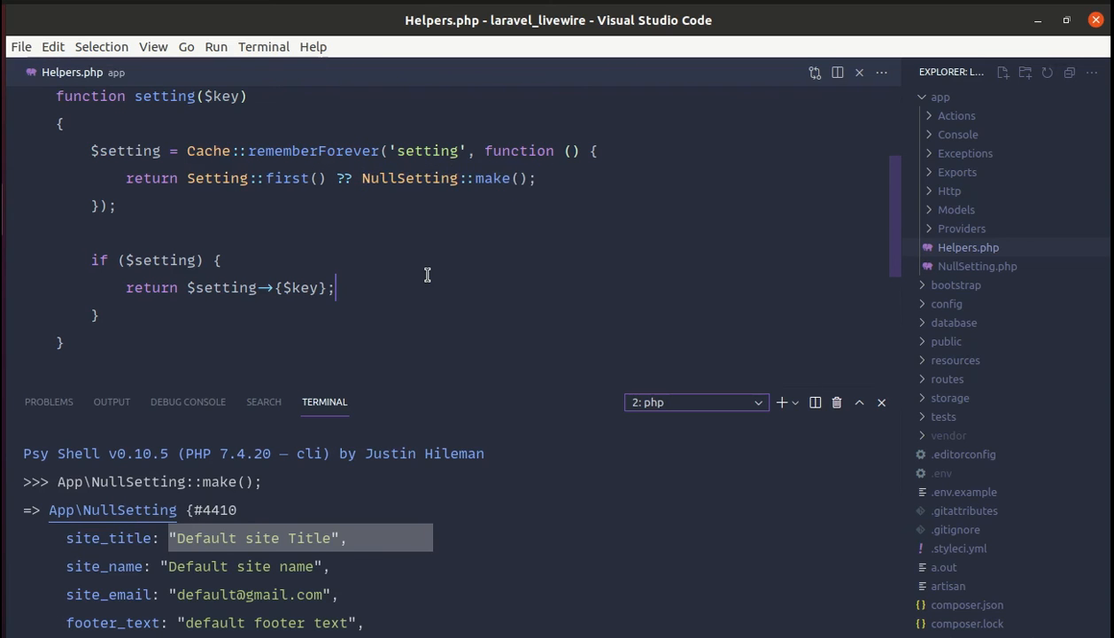
pyautogui.click(881, 401)
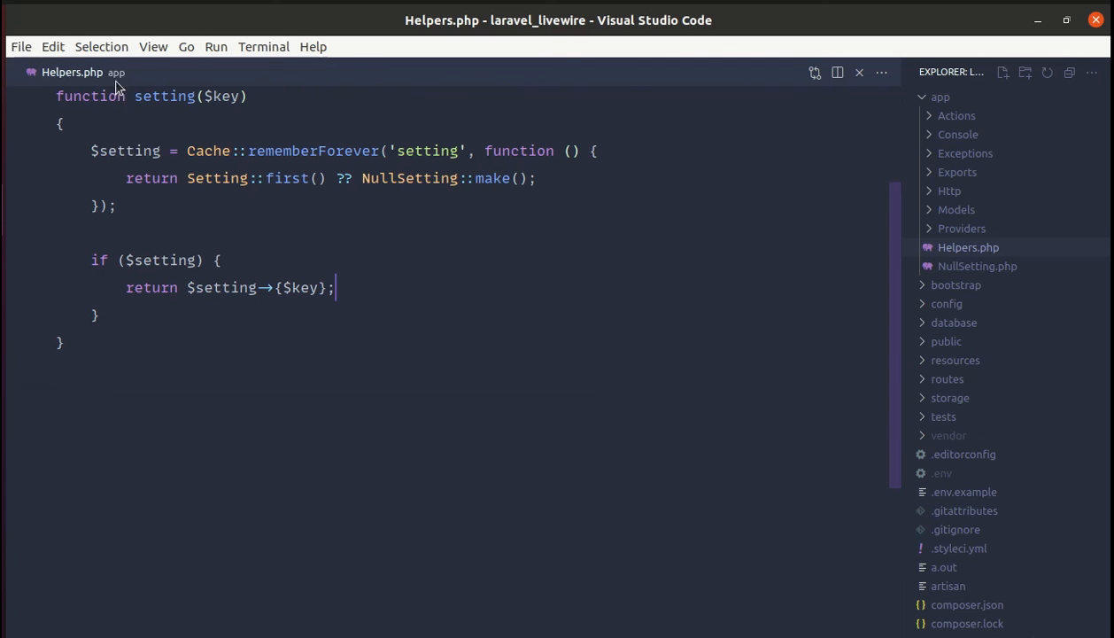
# - Reload the settings page so the tab shows 'Default site Title', then collapse the Debugbar
pyautogui.click(80, 50)
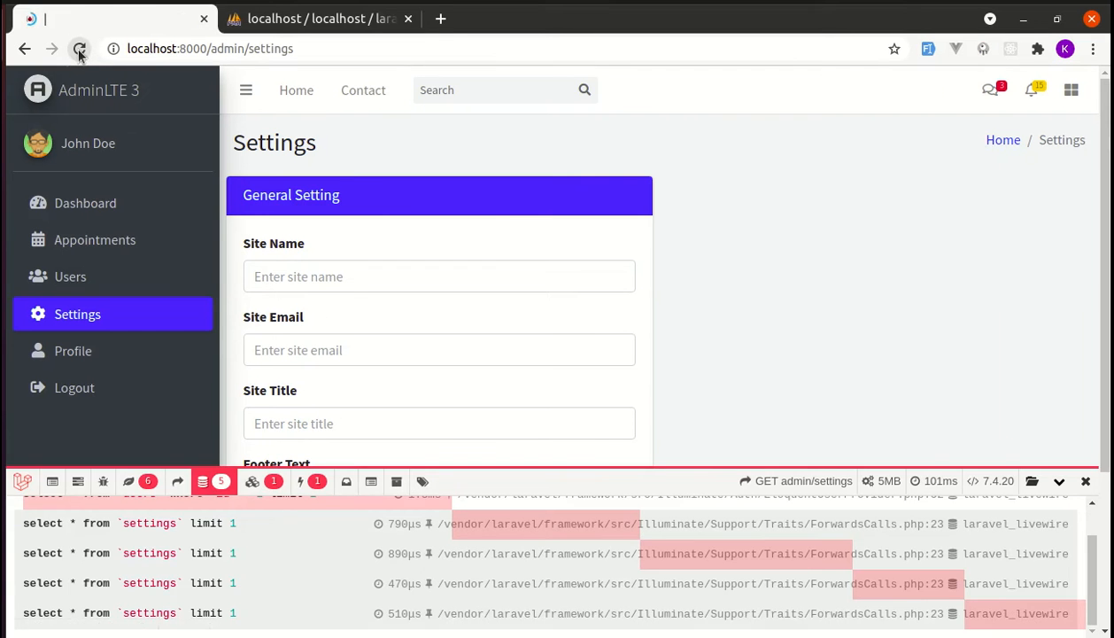
pyautogui.click(78, 50)
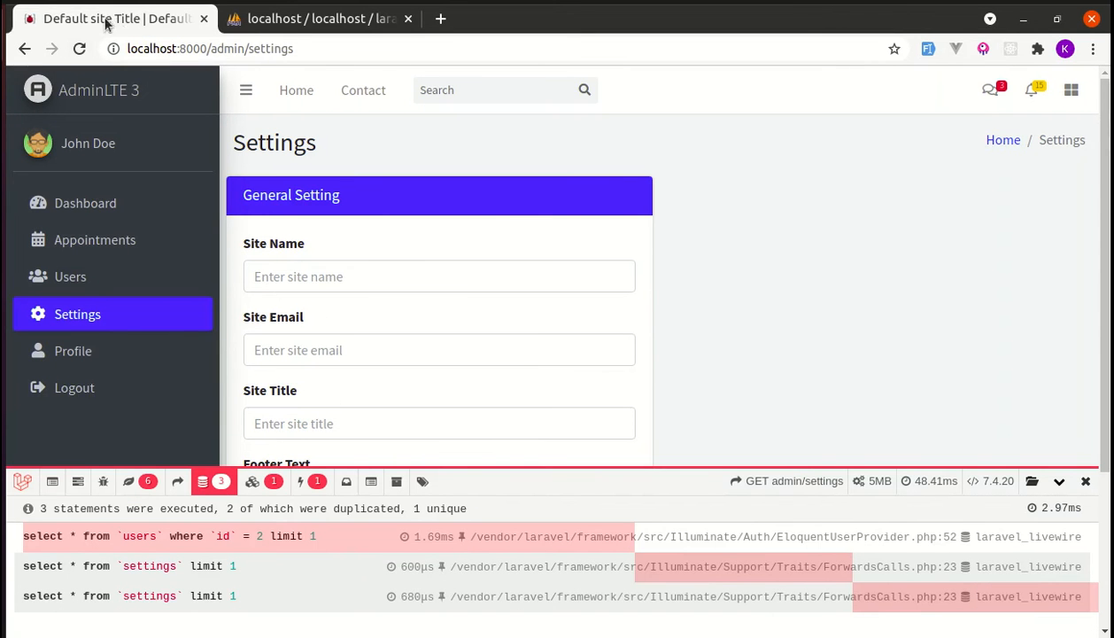
pyautogui.moveTo(213, 482)
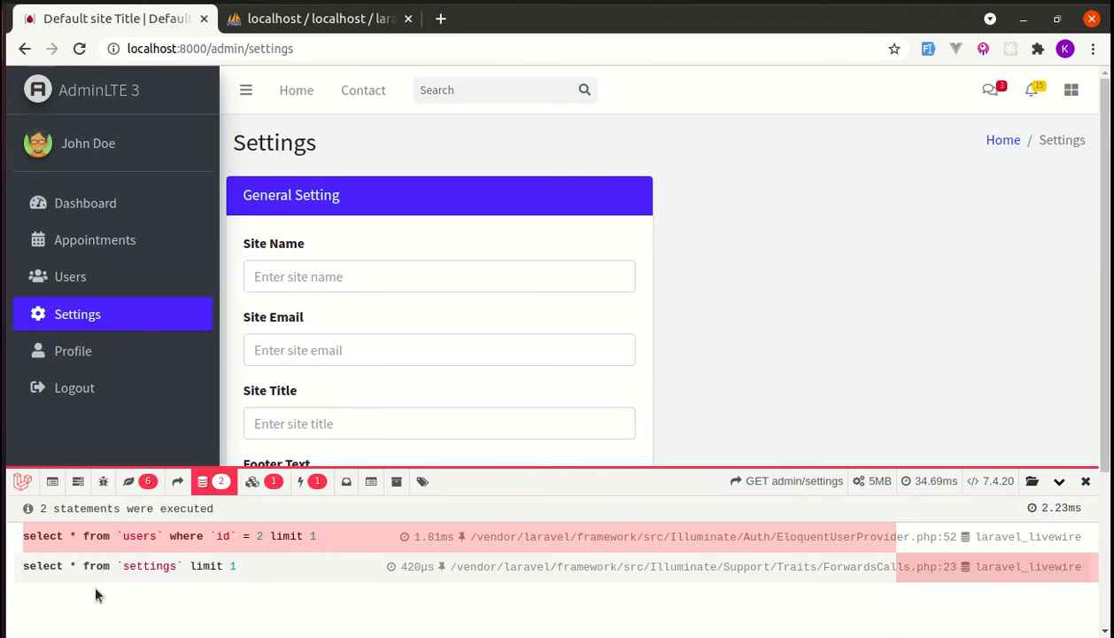
pyautogui.moveTo(127, 135)
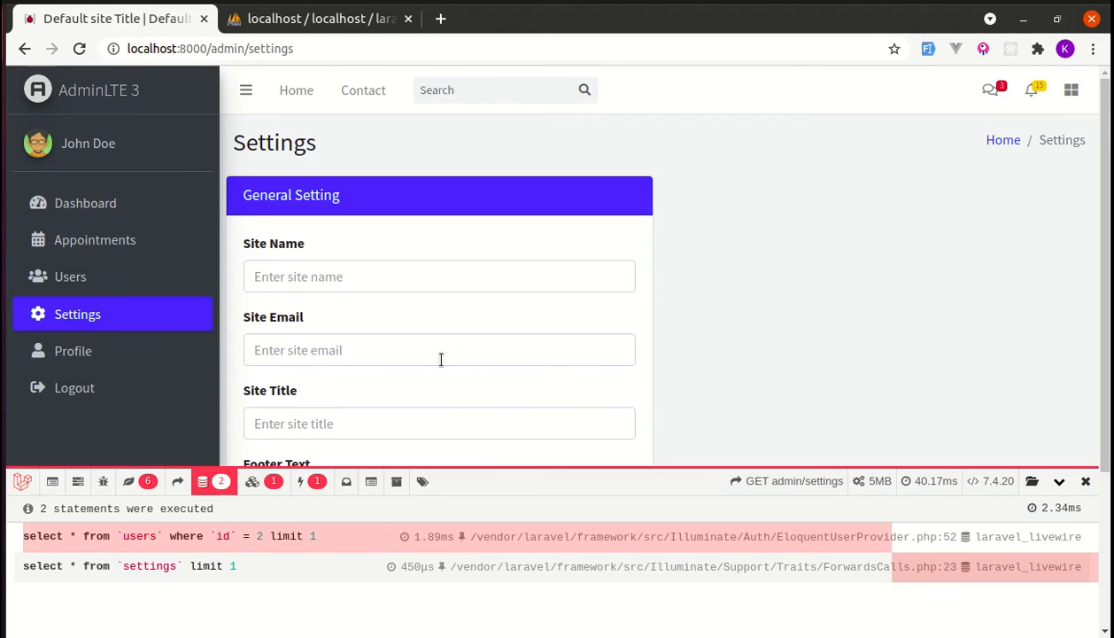
pyautogui.click(1059, 482)
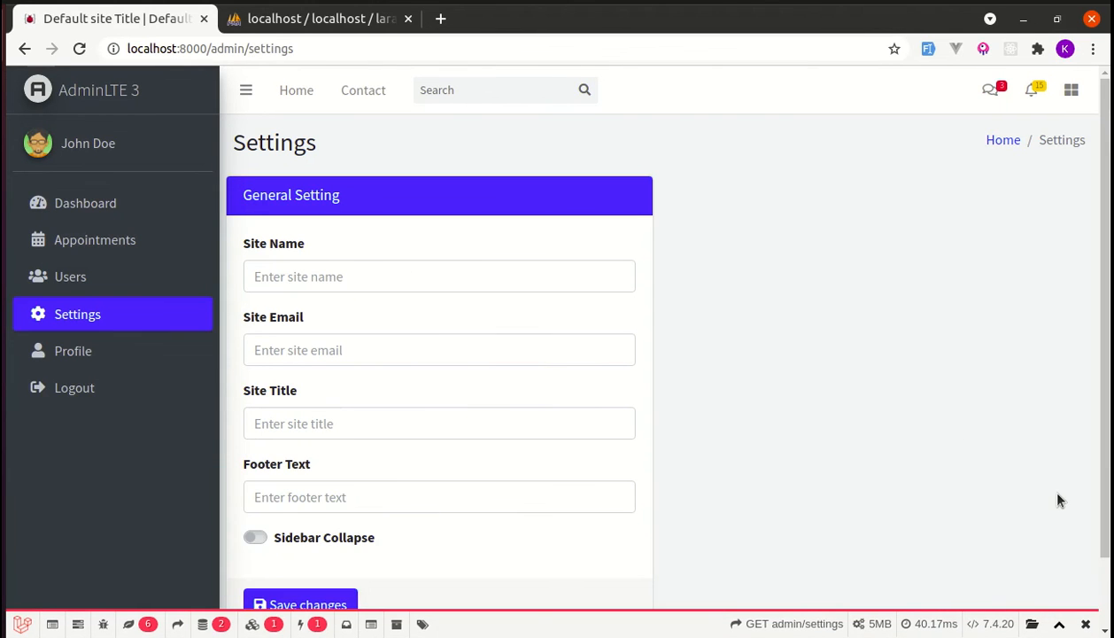
pyautogui.moveTo(556, 259)
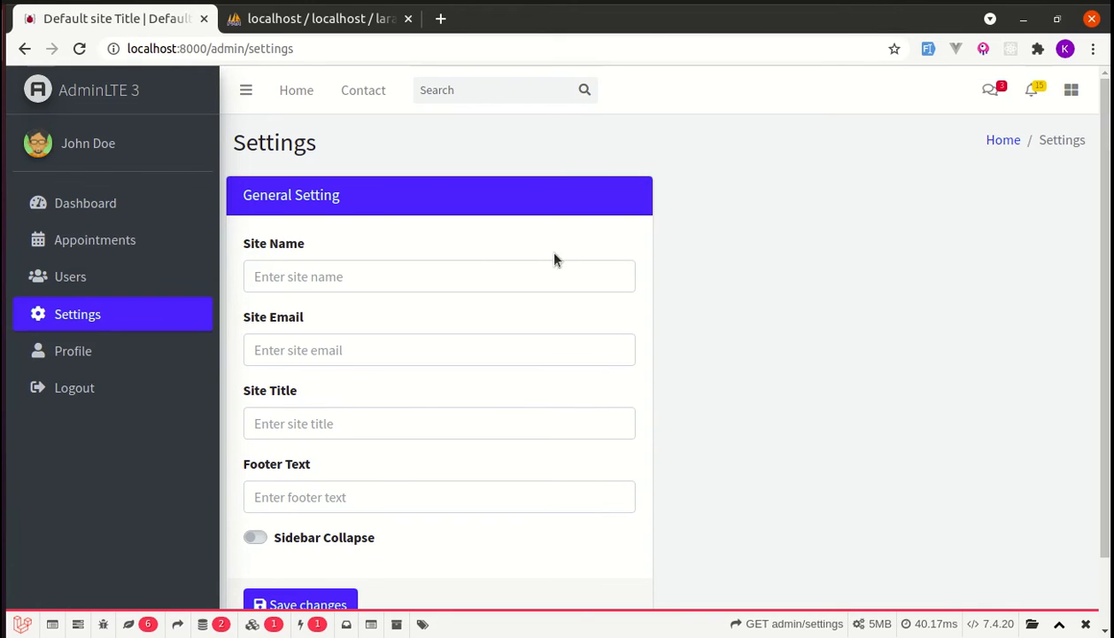
# - Save Clovon as Site Name, reload to see the tab titled '| Clovon' with empty form fields
pyautogui.write('Clovon')
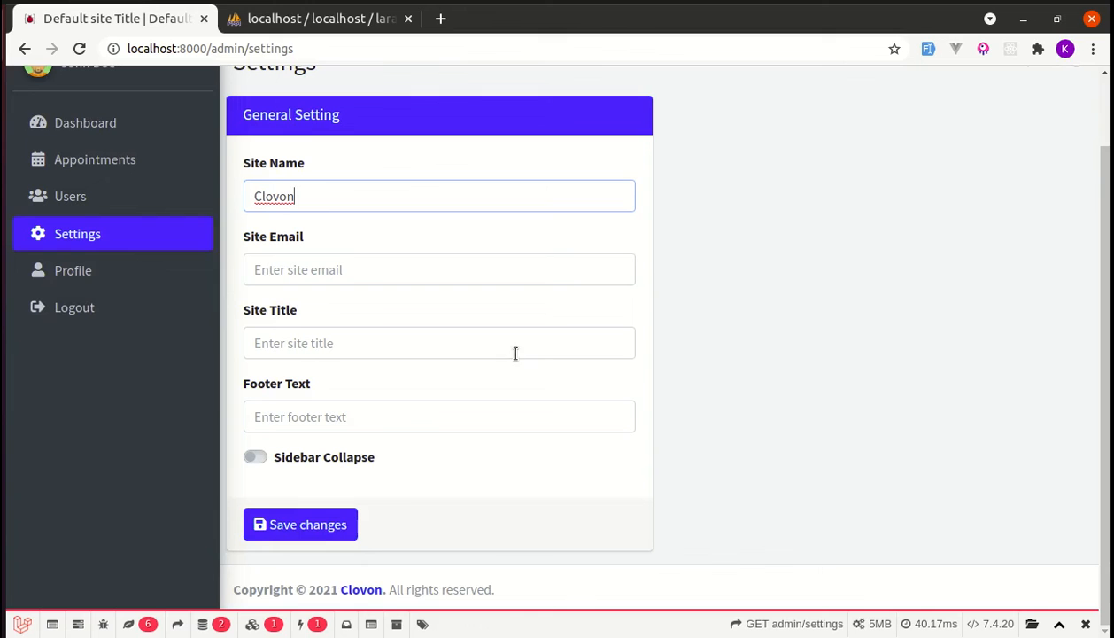
pyautogui.click(301, 524)
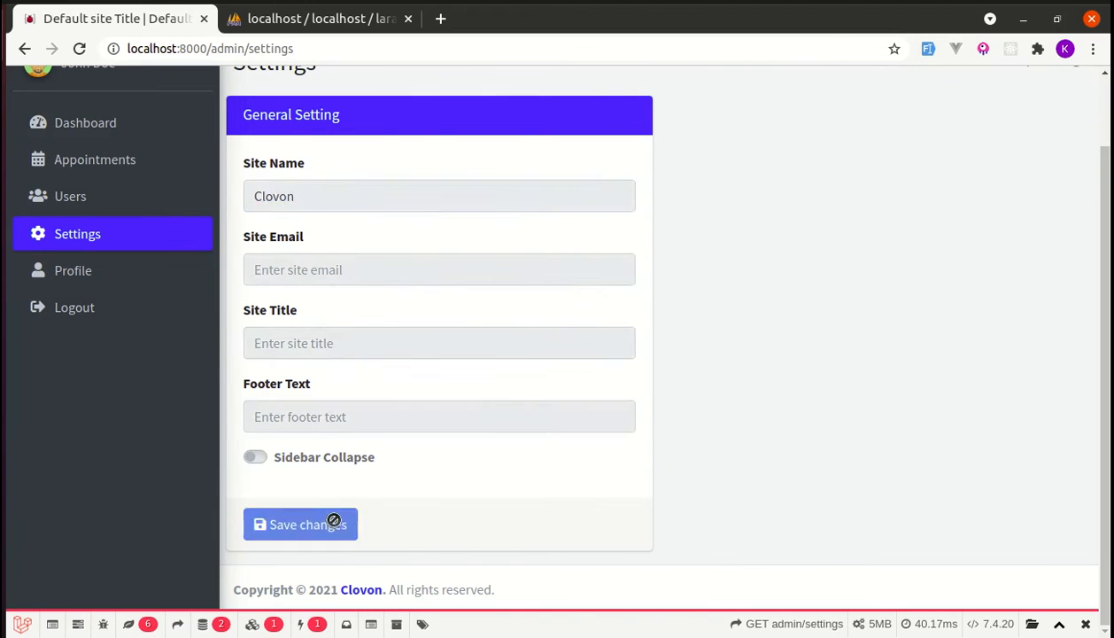
pyautogui.click(301, 525)
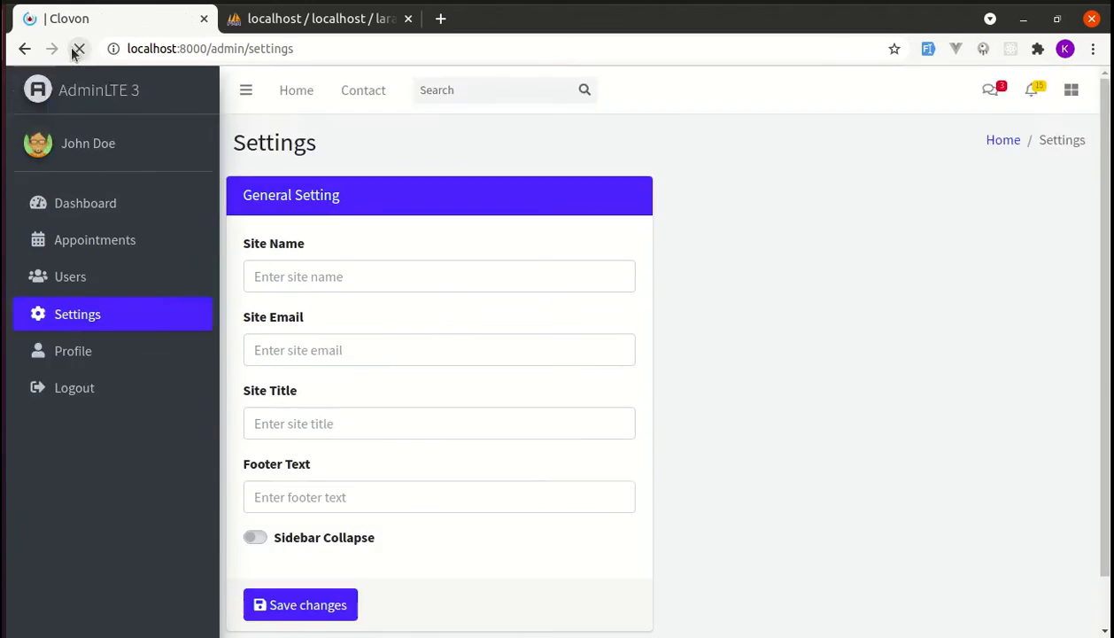
pyautogui.scroll(-3)
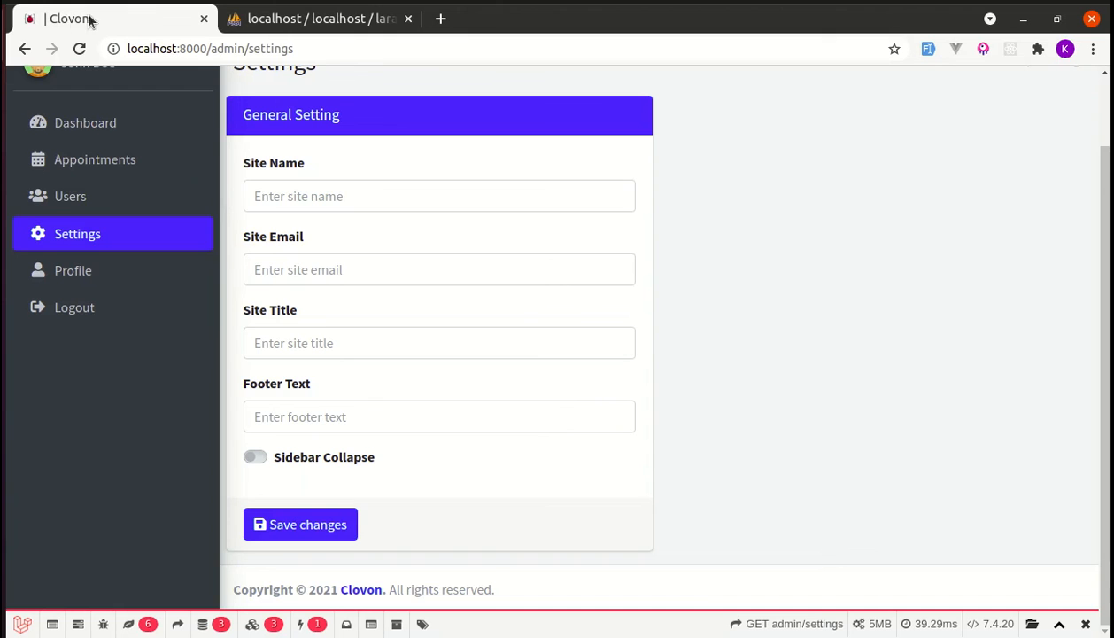
pyautogui.click(319, 18)
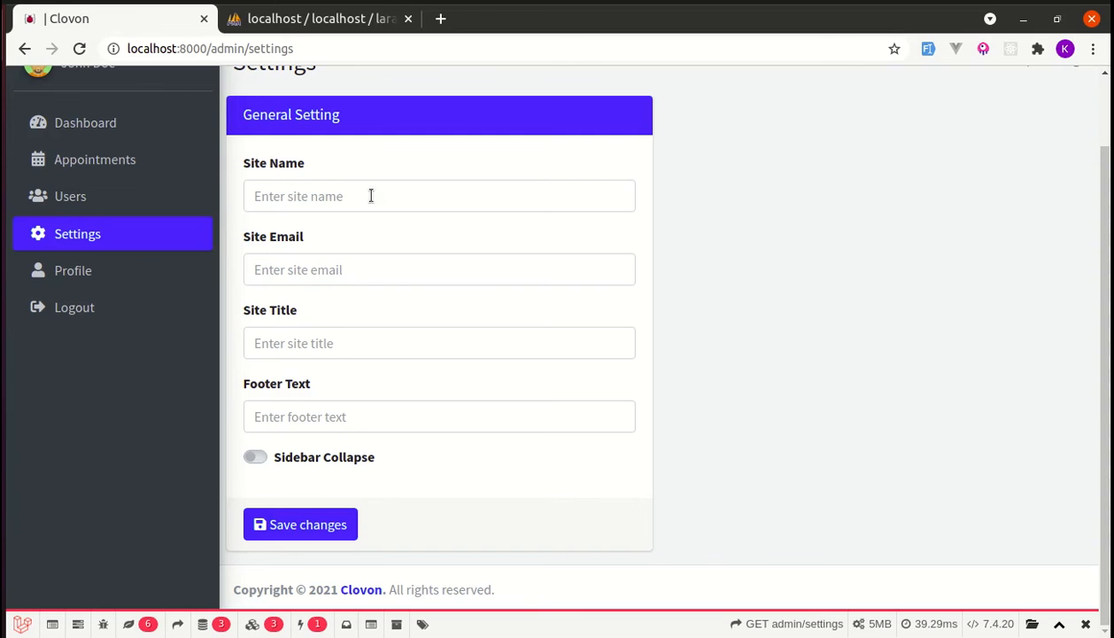
pyautogui.click(439, 195)
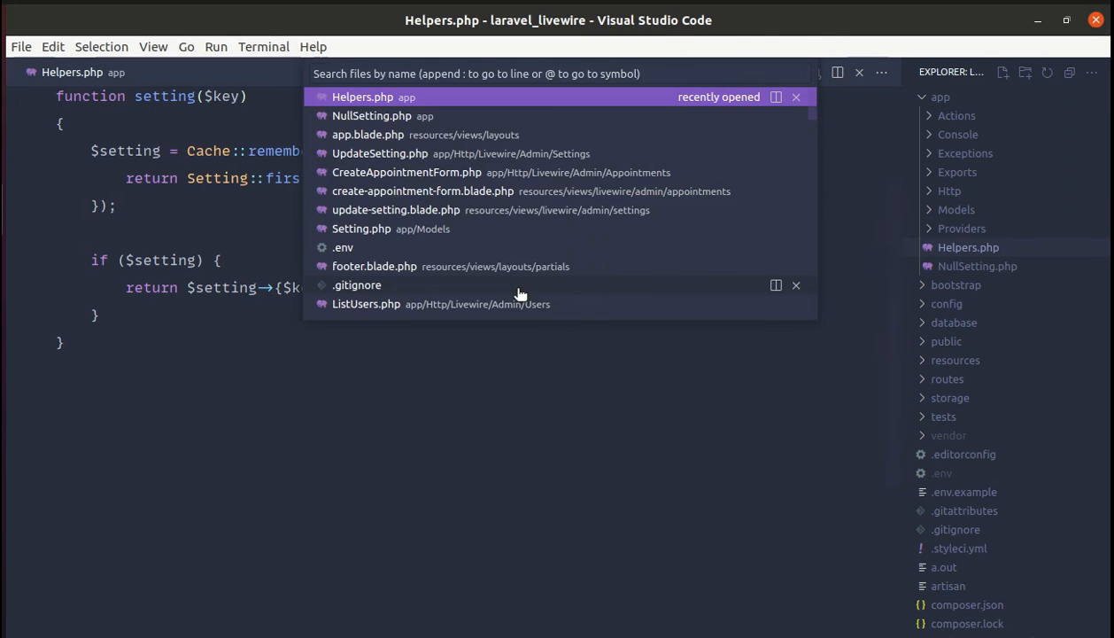
# - Open UpdateSetting.php and start assigning $this->state from the saved setting in mount()
pyautogui.write('li')
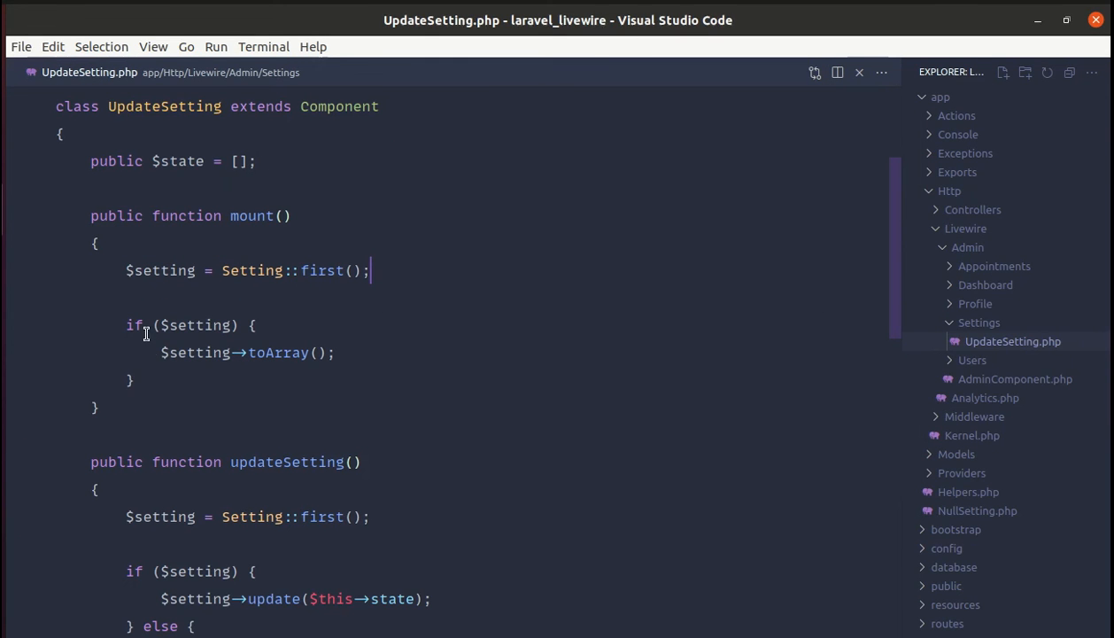
pyautogui.write('$th')
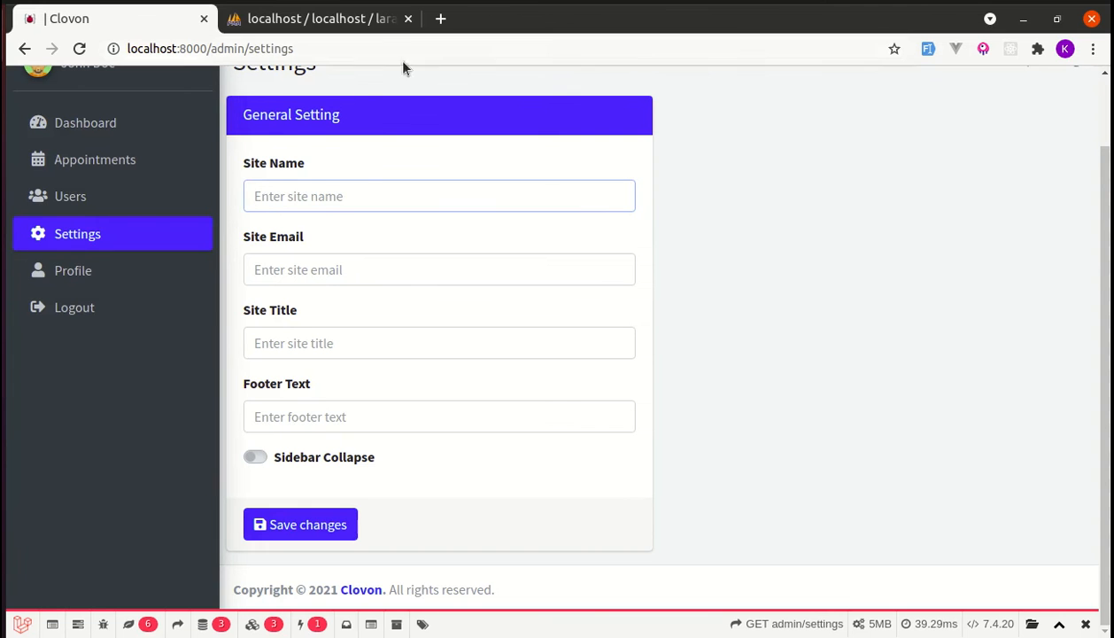
# - Reload the admin settings page so the Site Name field shows the saved value 'Clovon'
pyautogui.click(439, 195)
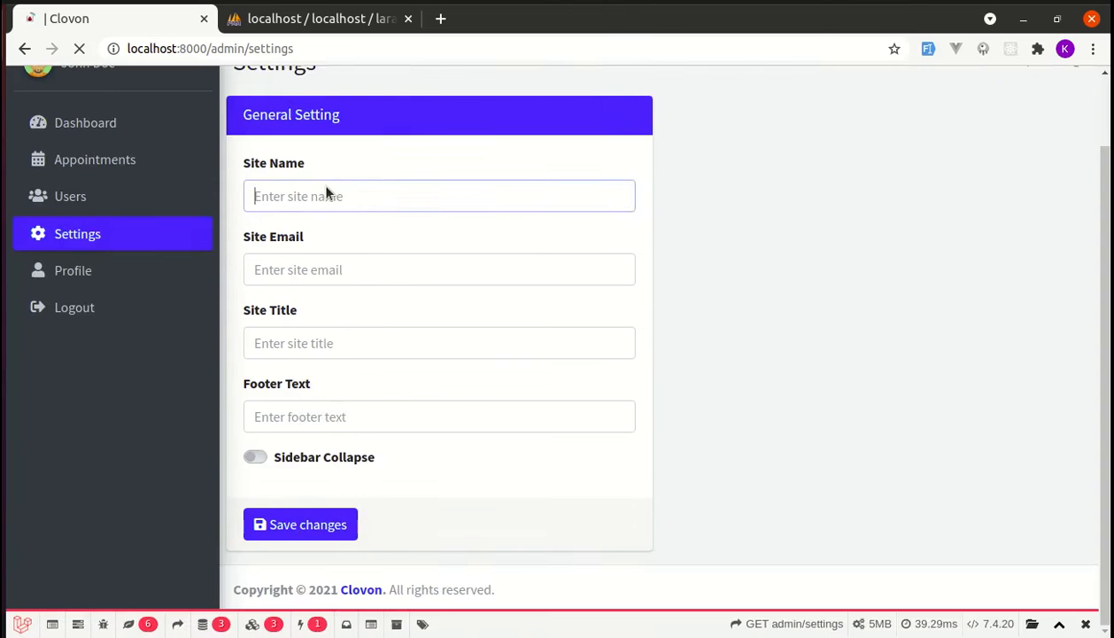
pyautogui.write('Clovon')
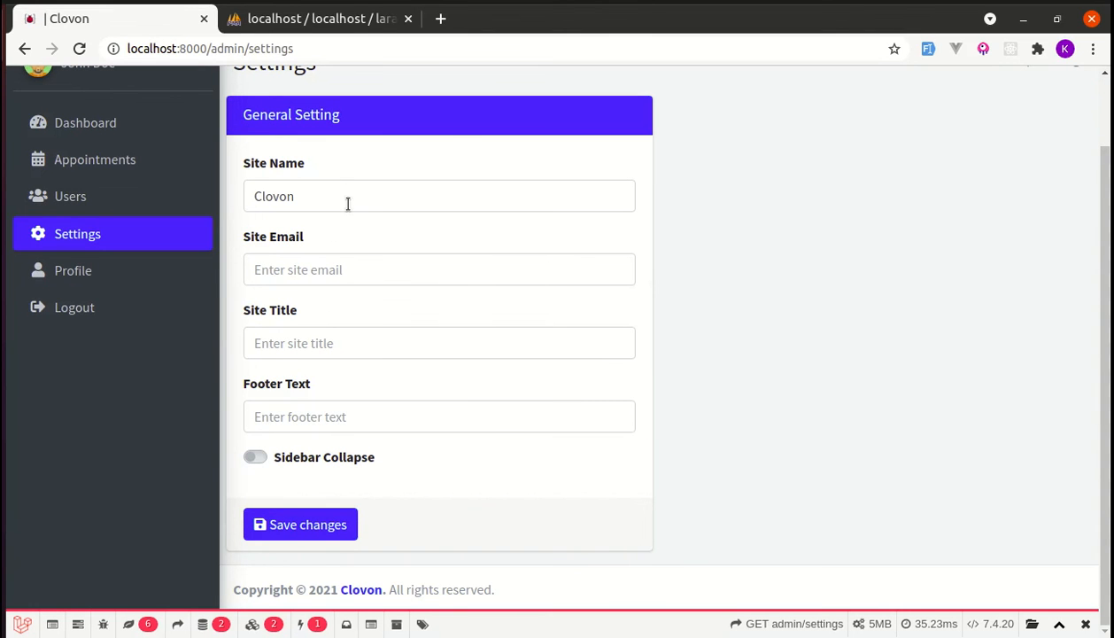